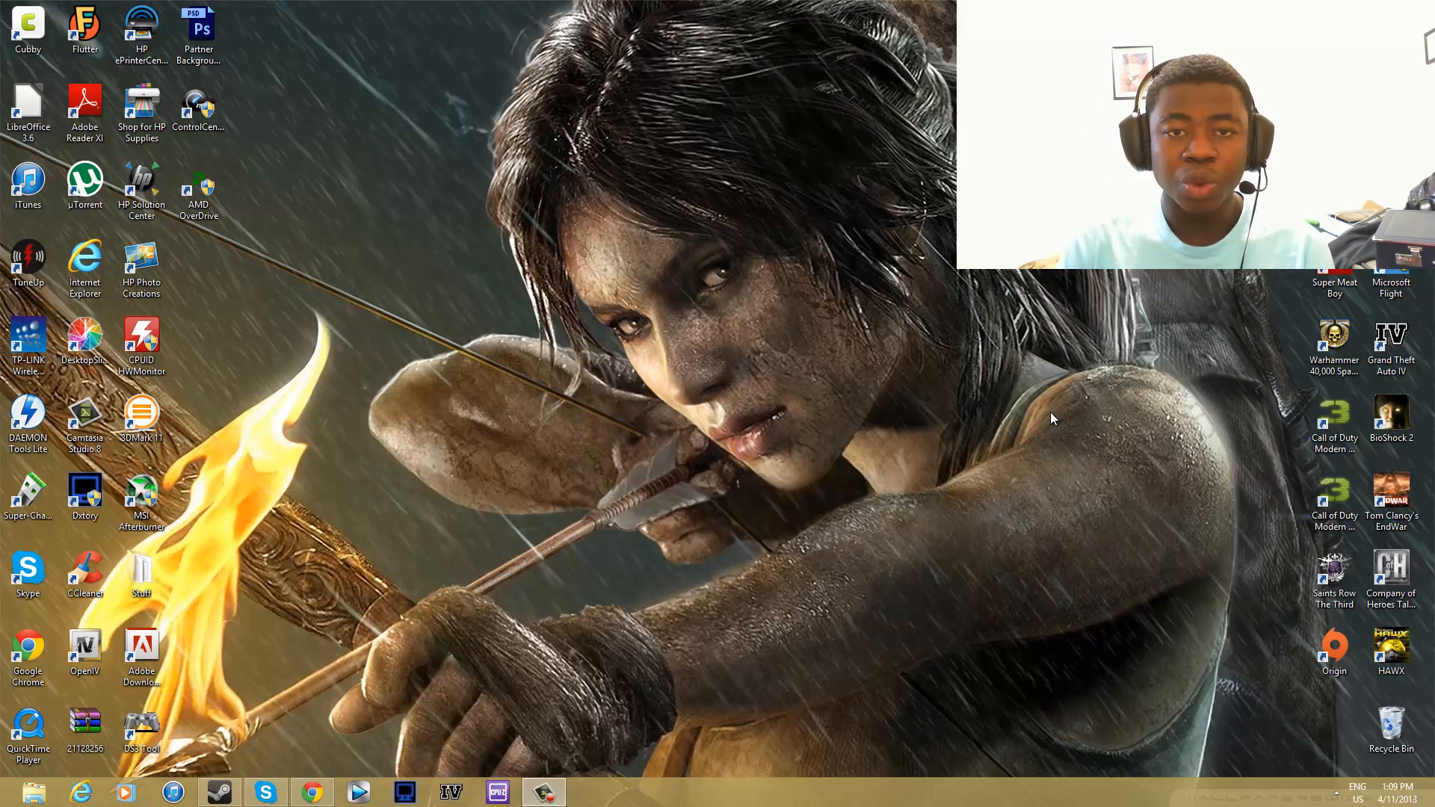
{"action": "mouse_move", "coordinate": [1134, 382]}
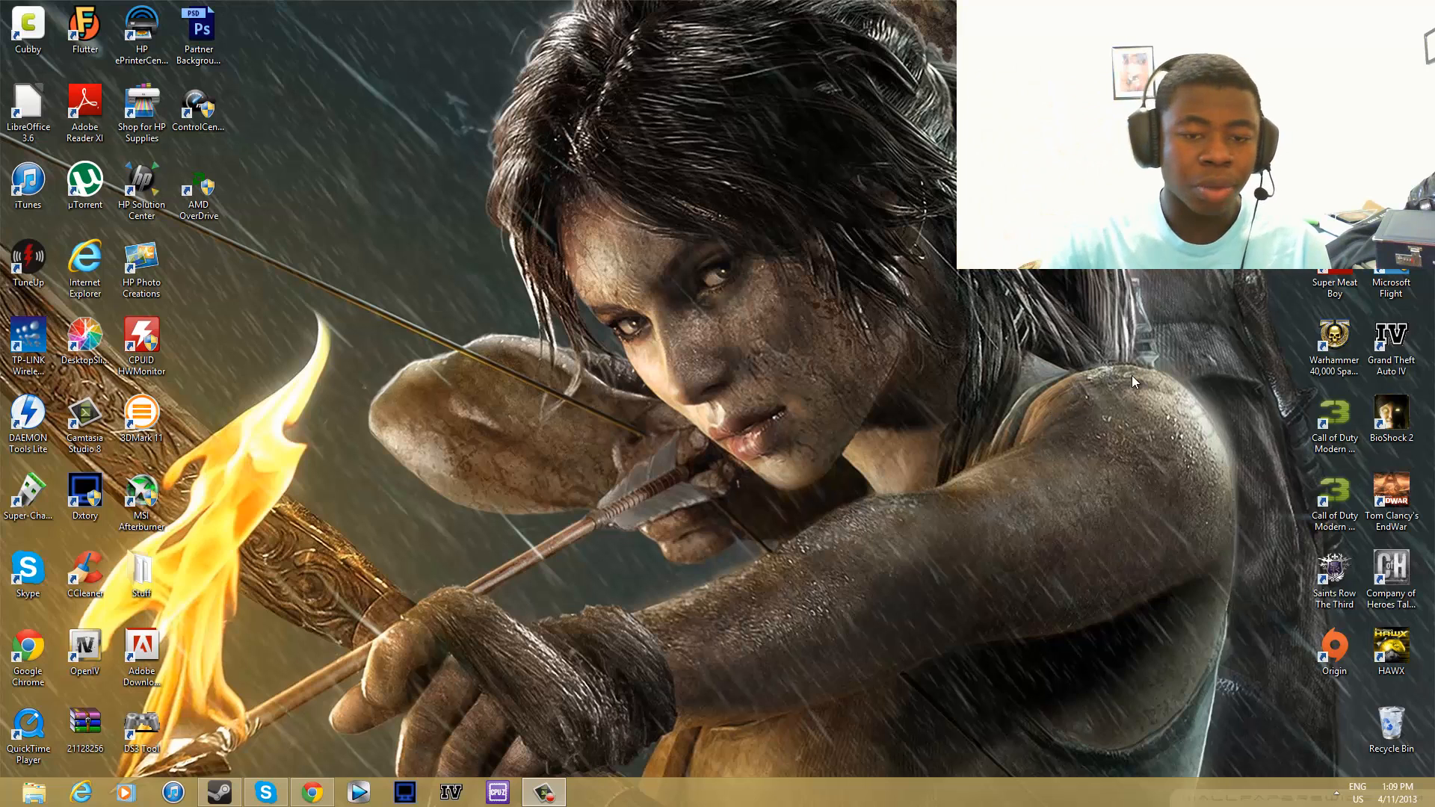
- Launch CPU-Z from the taskbar shortcut to show the AMD Phenom II X4 955 details
{"action": "left_click", "coordinate": [542, 791]}
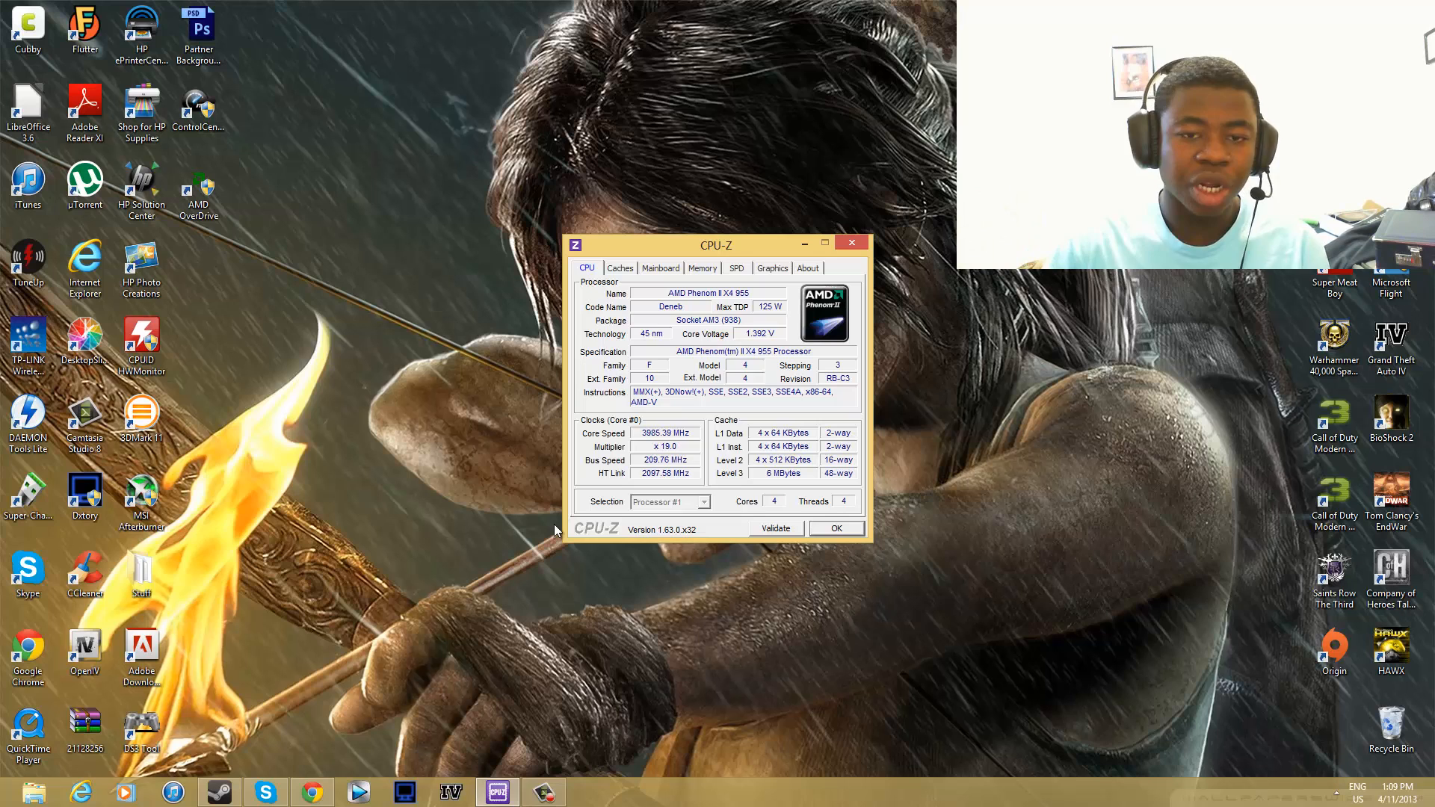
{"action": "left_click_drag", "start_coordinate": [717, 245], "coordinate": [701, 266]}
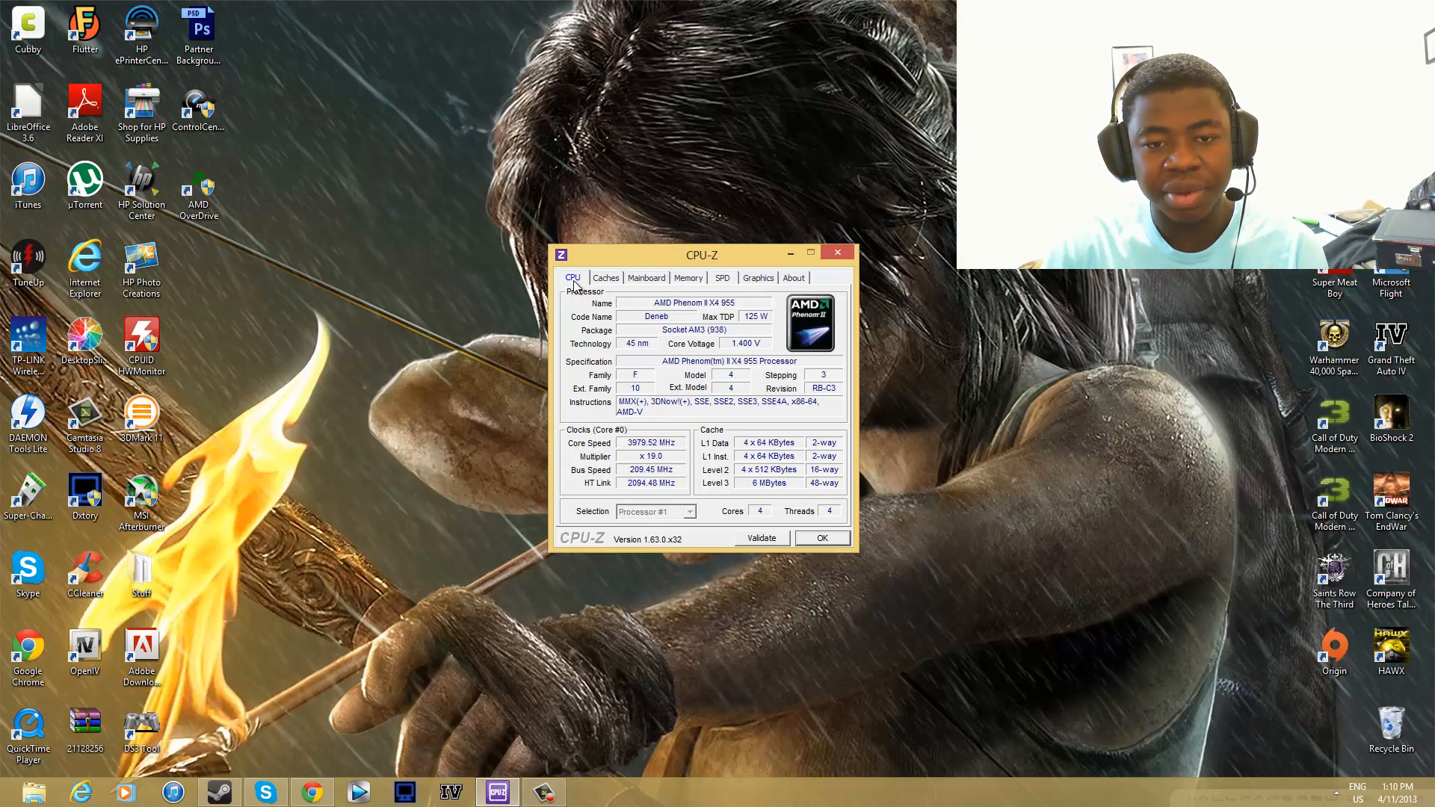
{"action": "mouse_move", "coordinate": [691, 298]}
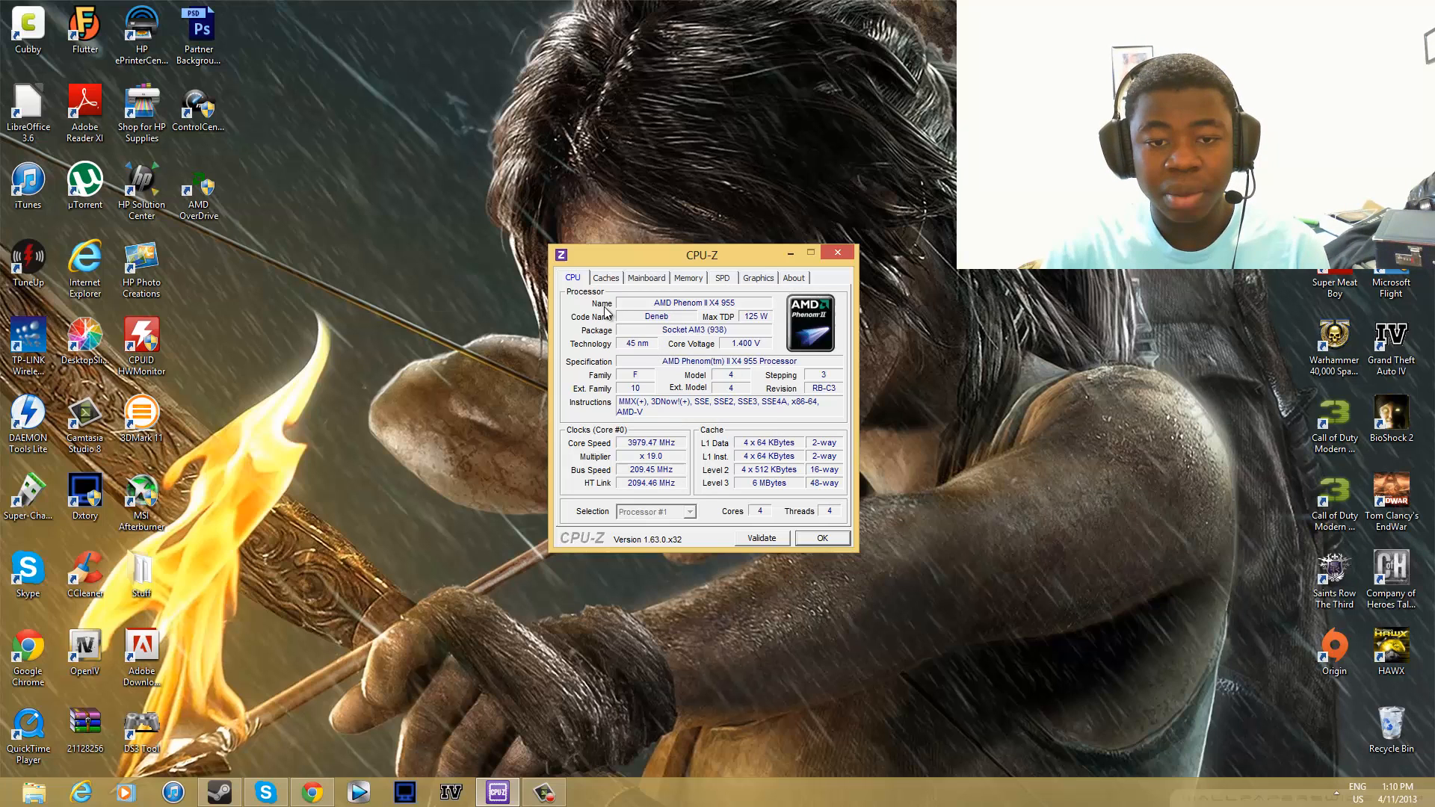
{"action": "mouse_move", "coordinate": [648, 321]}
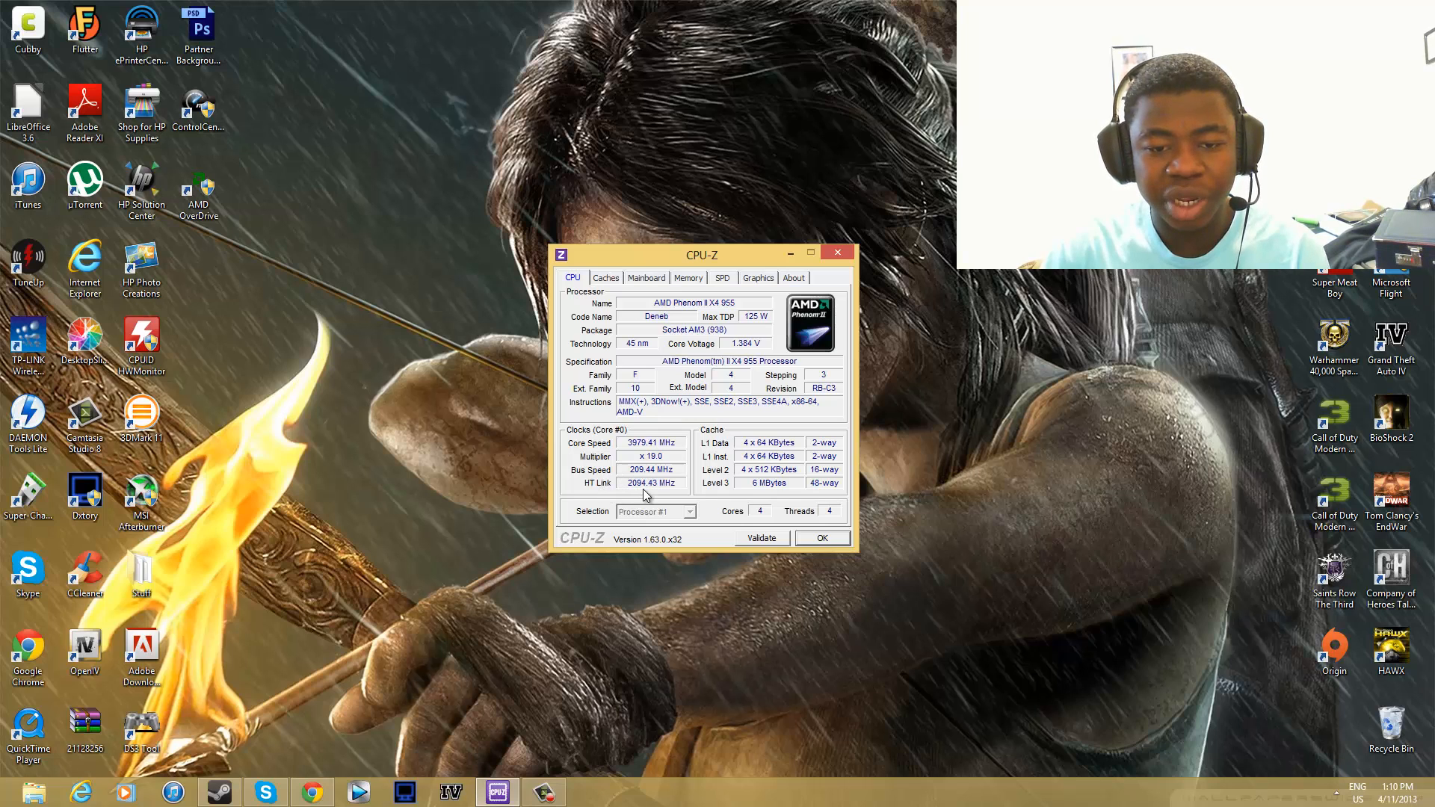
{"action": "left_click", "coordinate": [687, 278]}
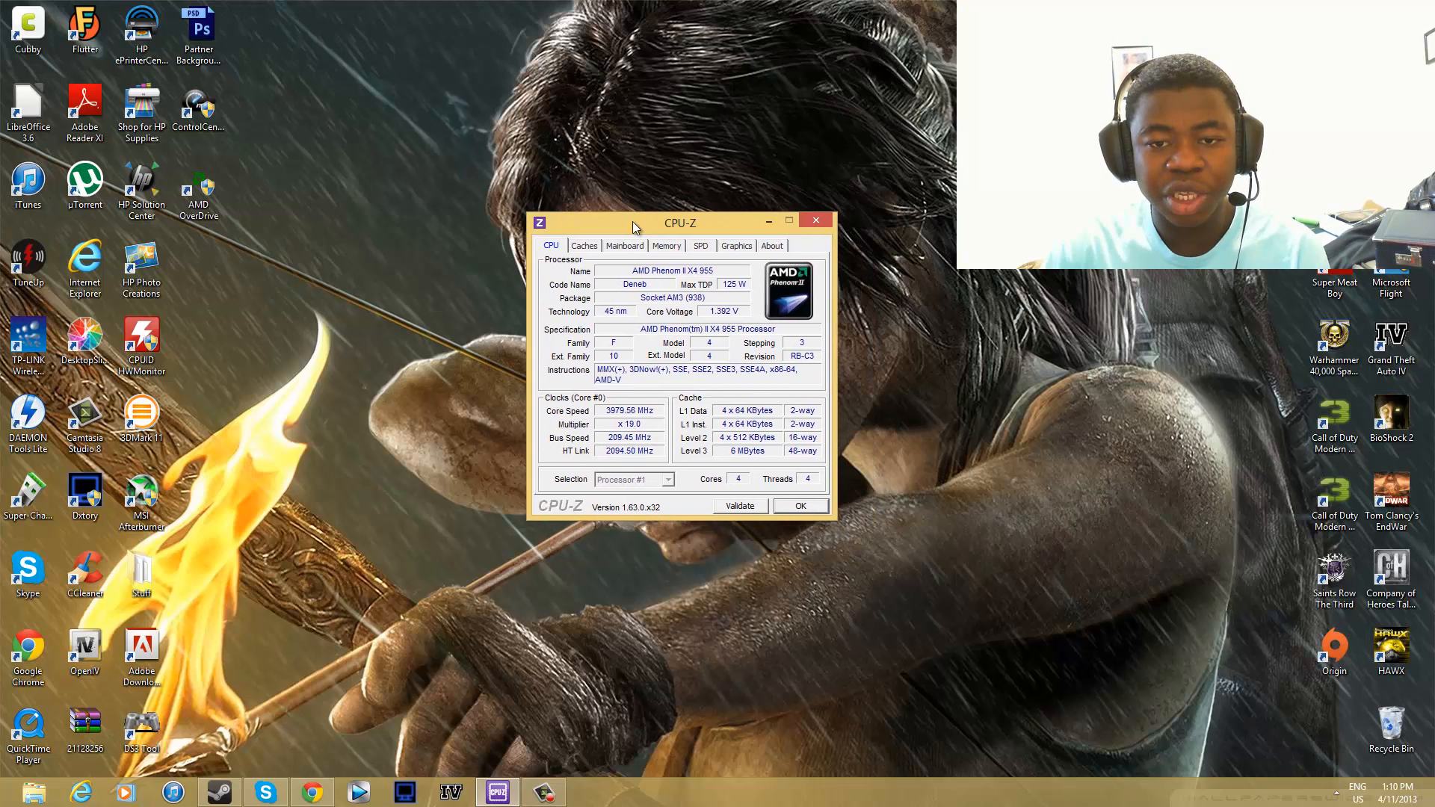
{"action": "left_click_drag", "start_coordinate": [677, 223], "coordinate": [709, 233]}
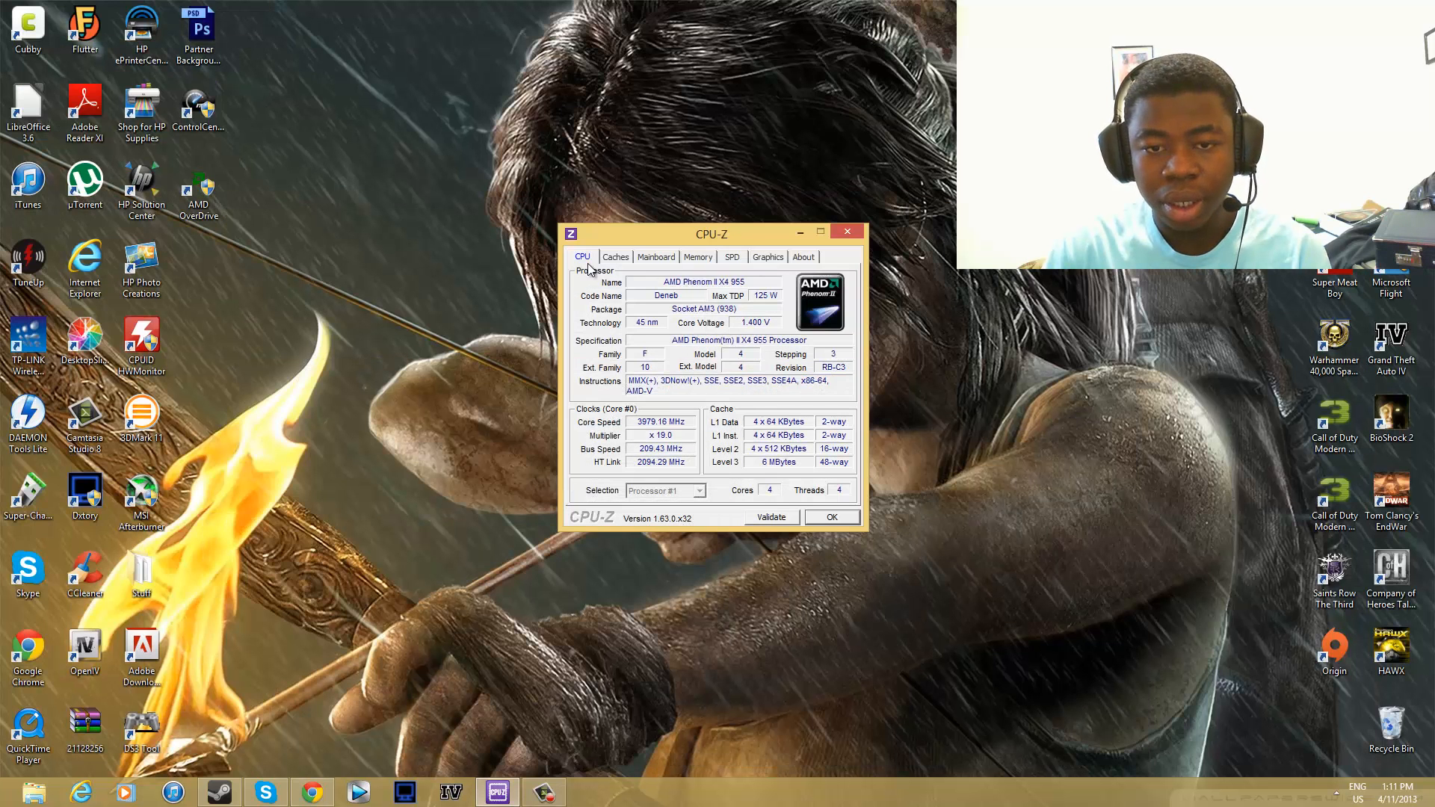
{"action": "left_click", "coordinate": [615, 257]}
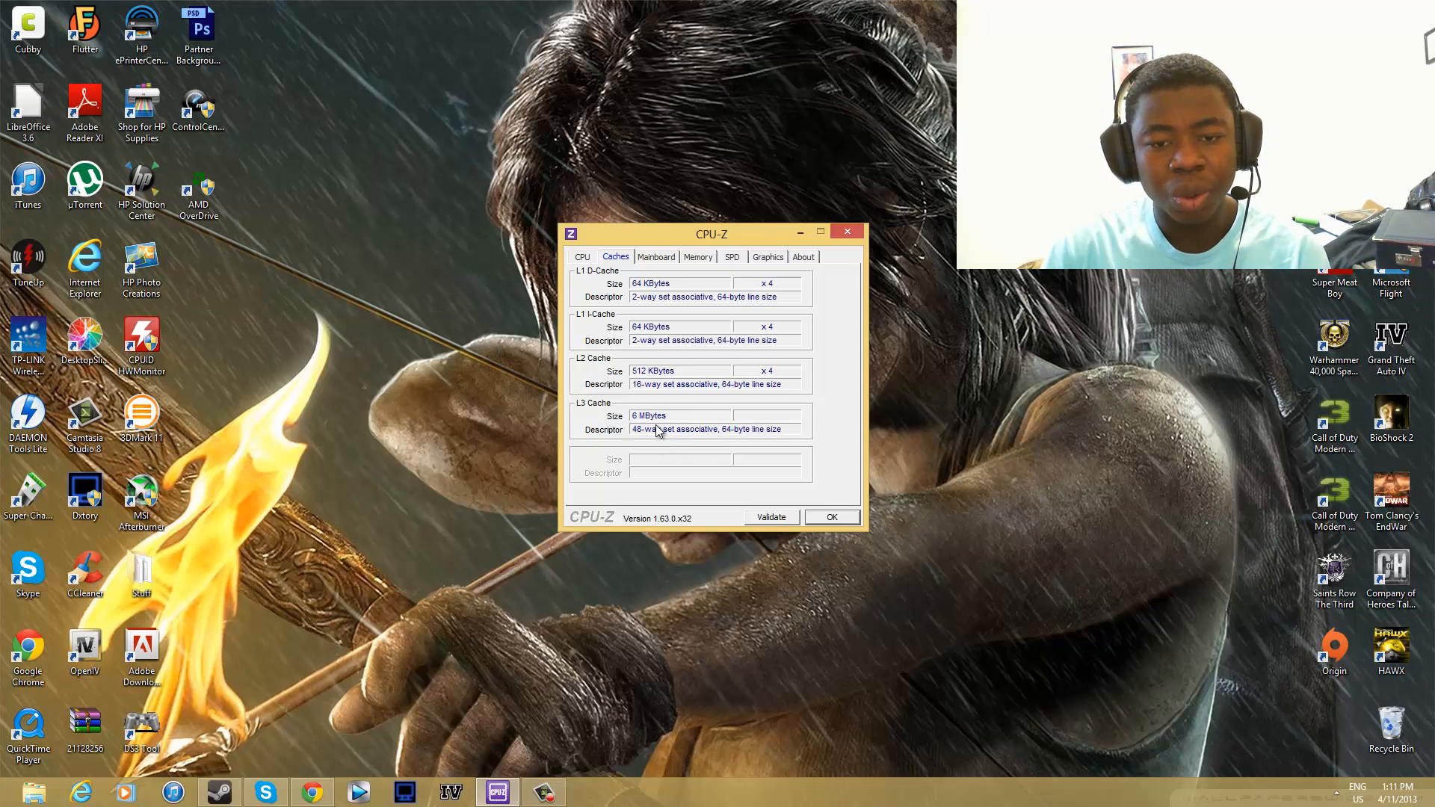
{"action": "mouse_move", "coordinate": [673, 403]}
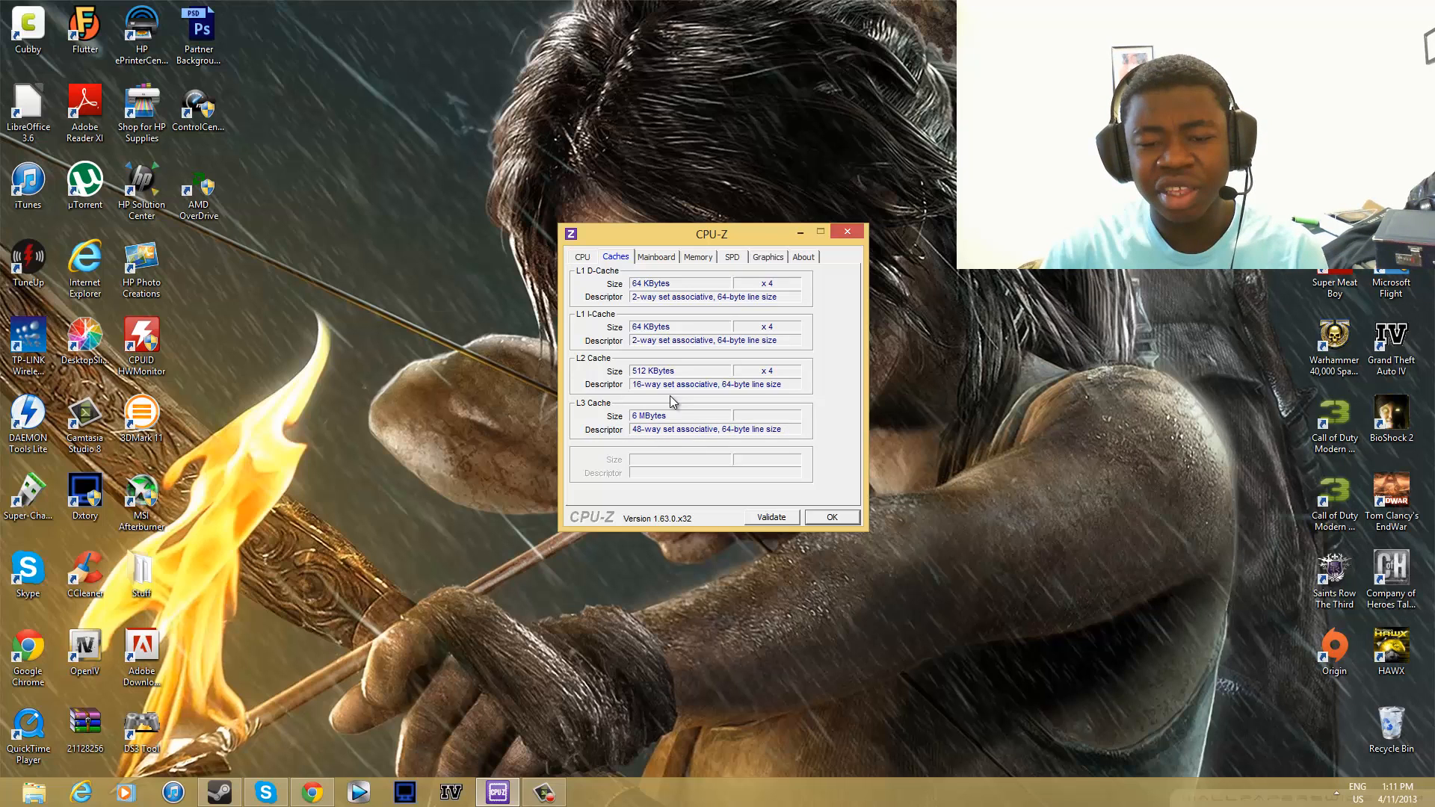
{"action": "mouse_move", "coordinate": [645, 408]}
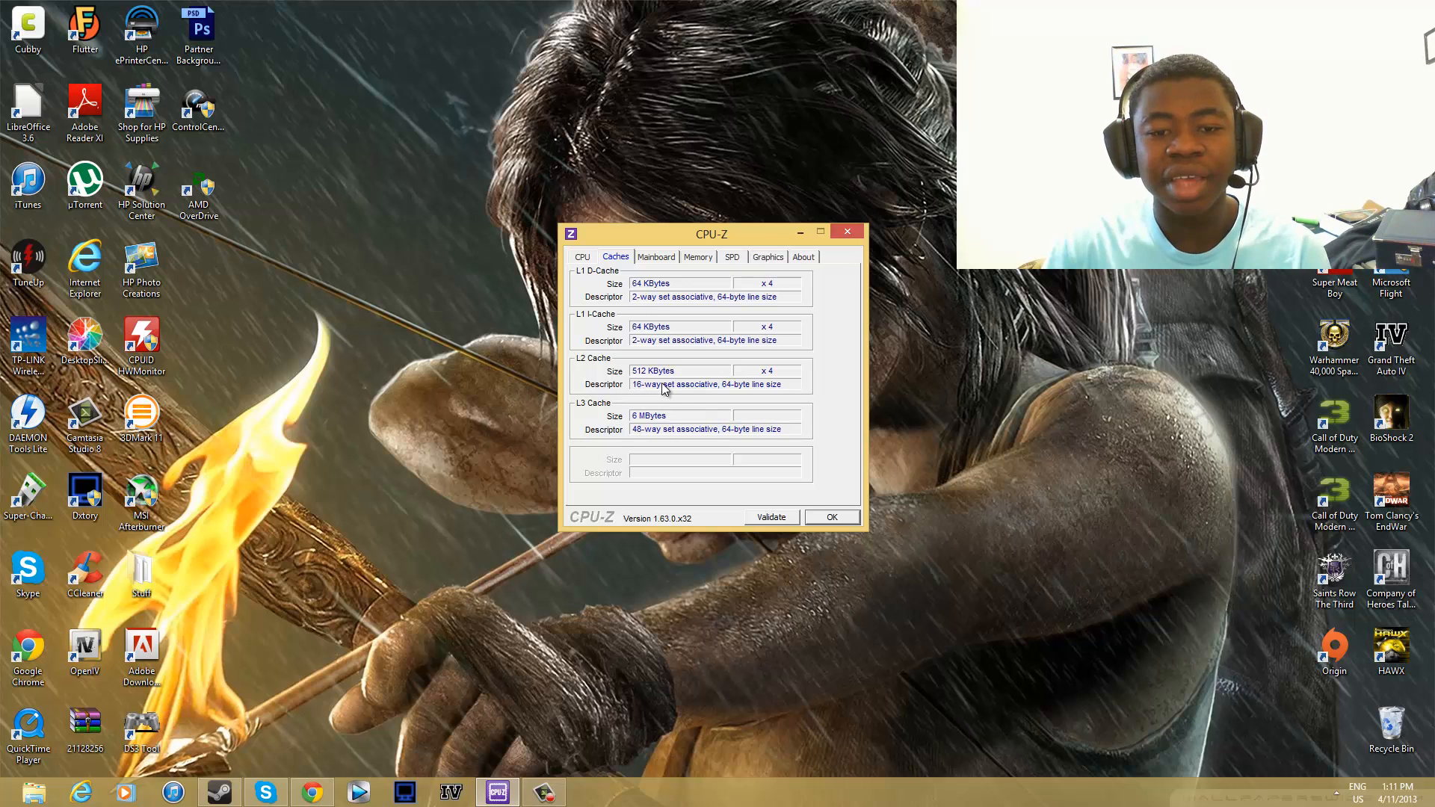
{"action": "mouse_move", "coordinate": [643, 331]}
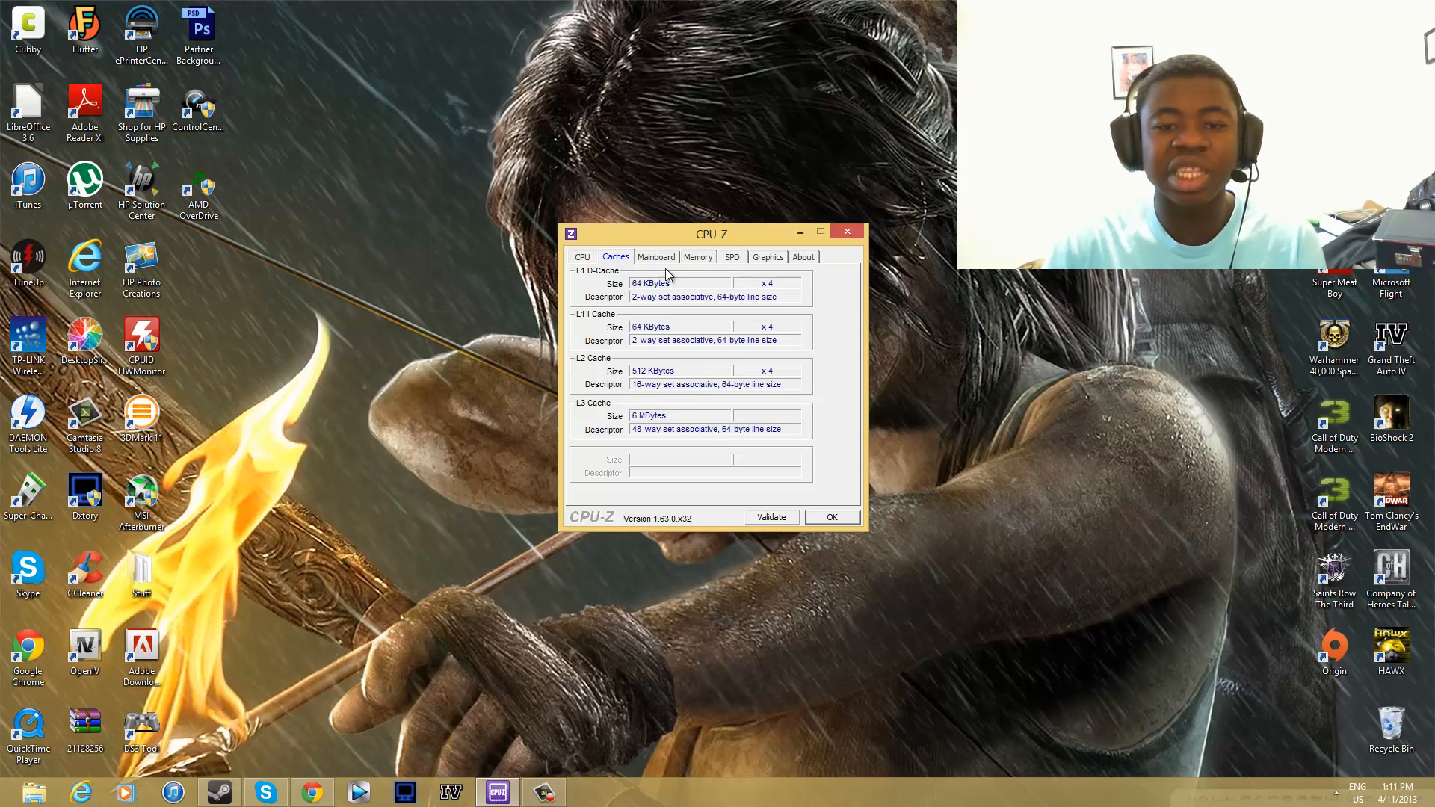
- Show the Mainboard tab: MSI 990FXA-GD65, AMD RD9x0 chipset, BIOS V20.1
{"action": "left_click", "coordinate": [656, 257]}
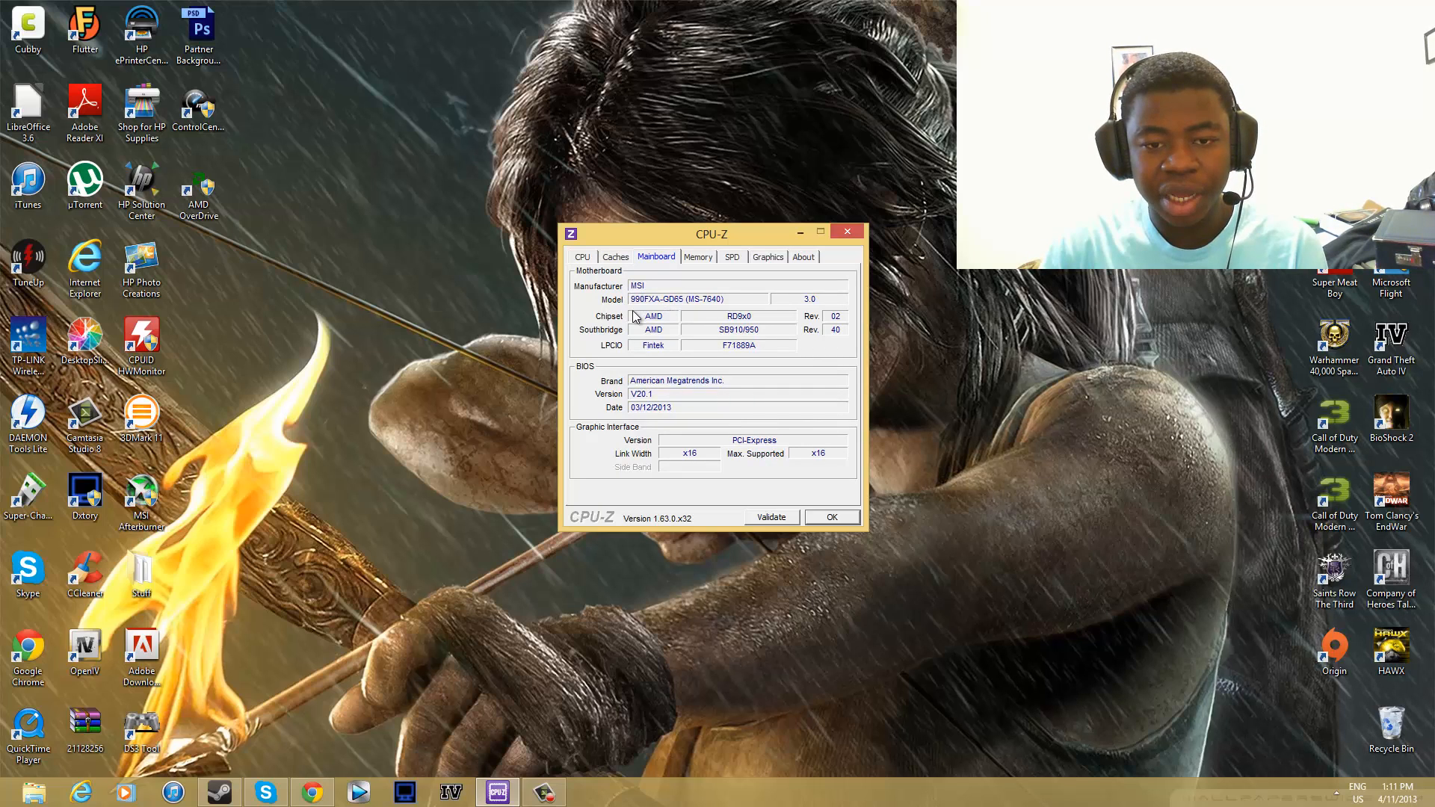
{"action": "mouse_move", "coordinate": [712, 329]}
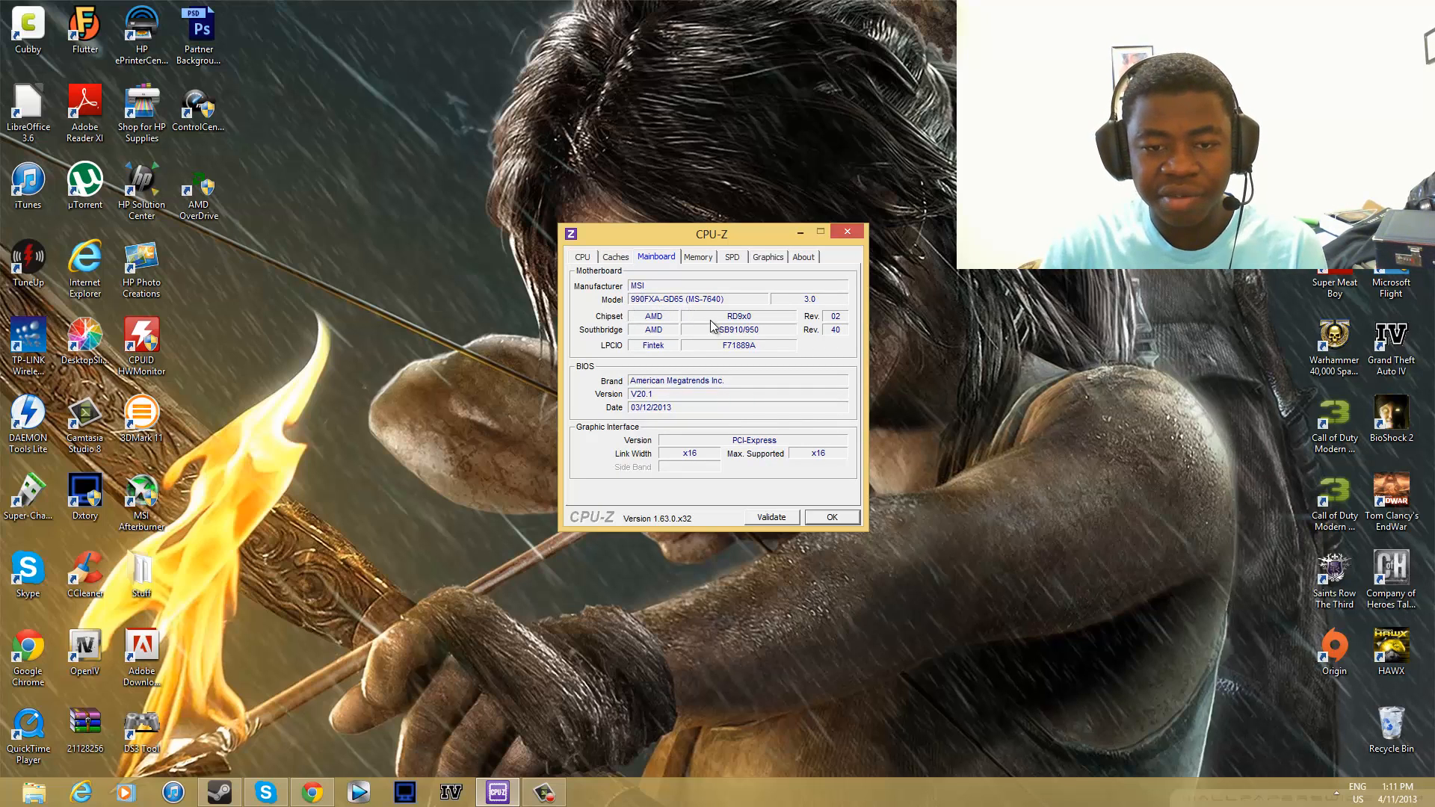
{"action": "mouse_move", "coordinate": [746, 330]}
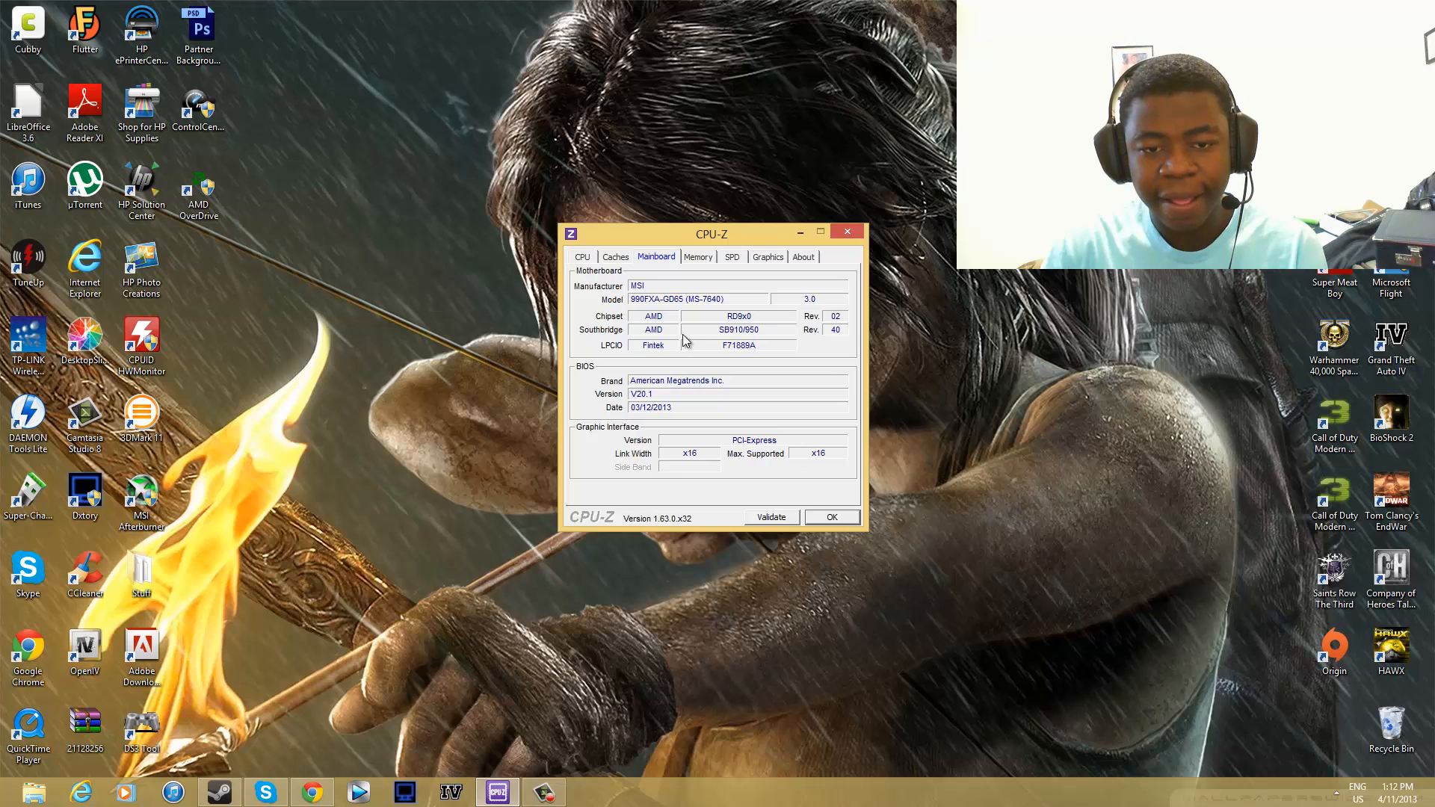
{"action": "mouse_move", "coordinate": [685, 361]}
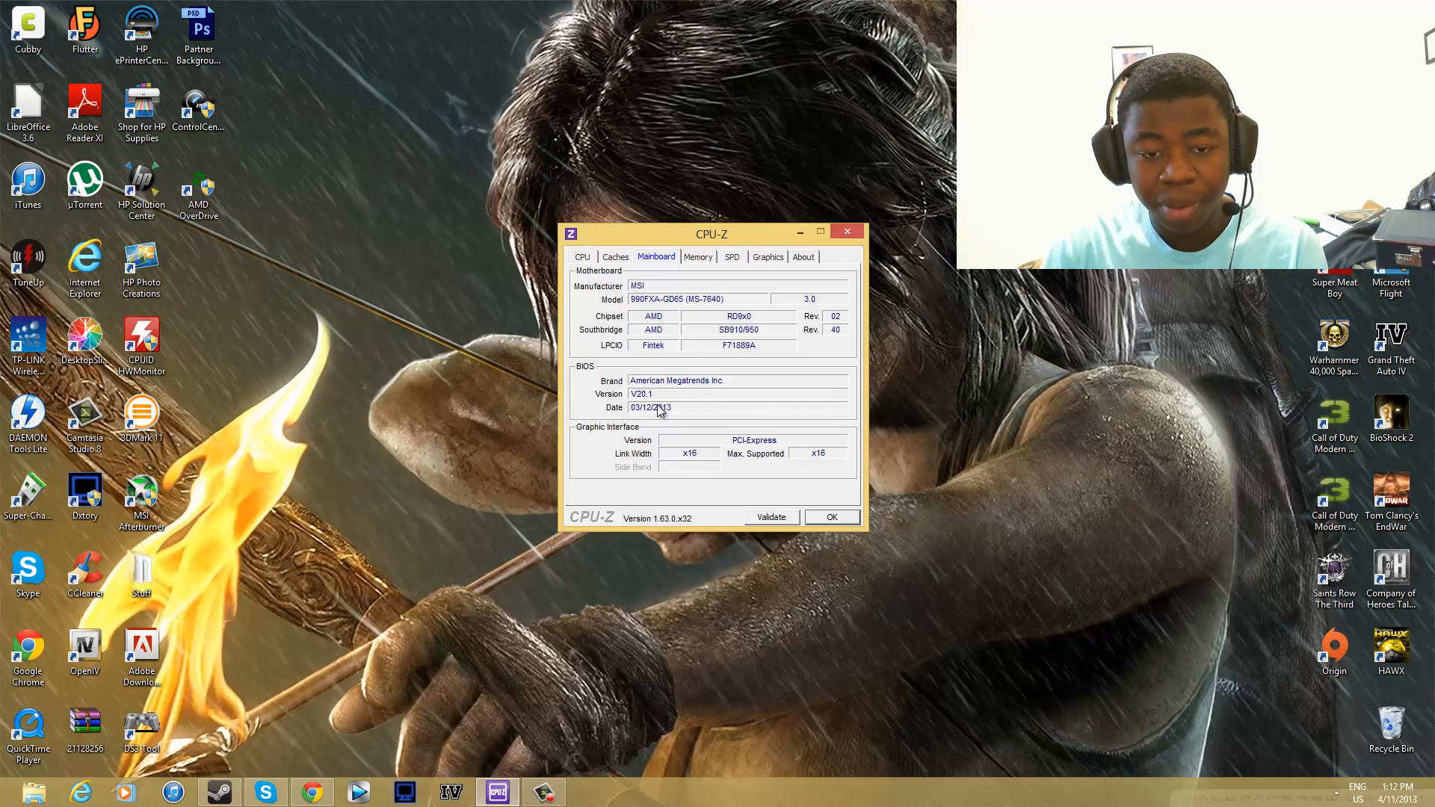
{"action": "mouse_move", "coordinate": [706, 476]}
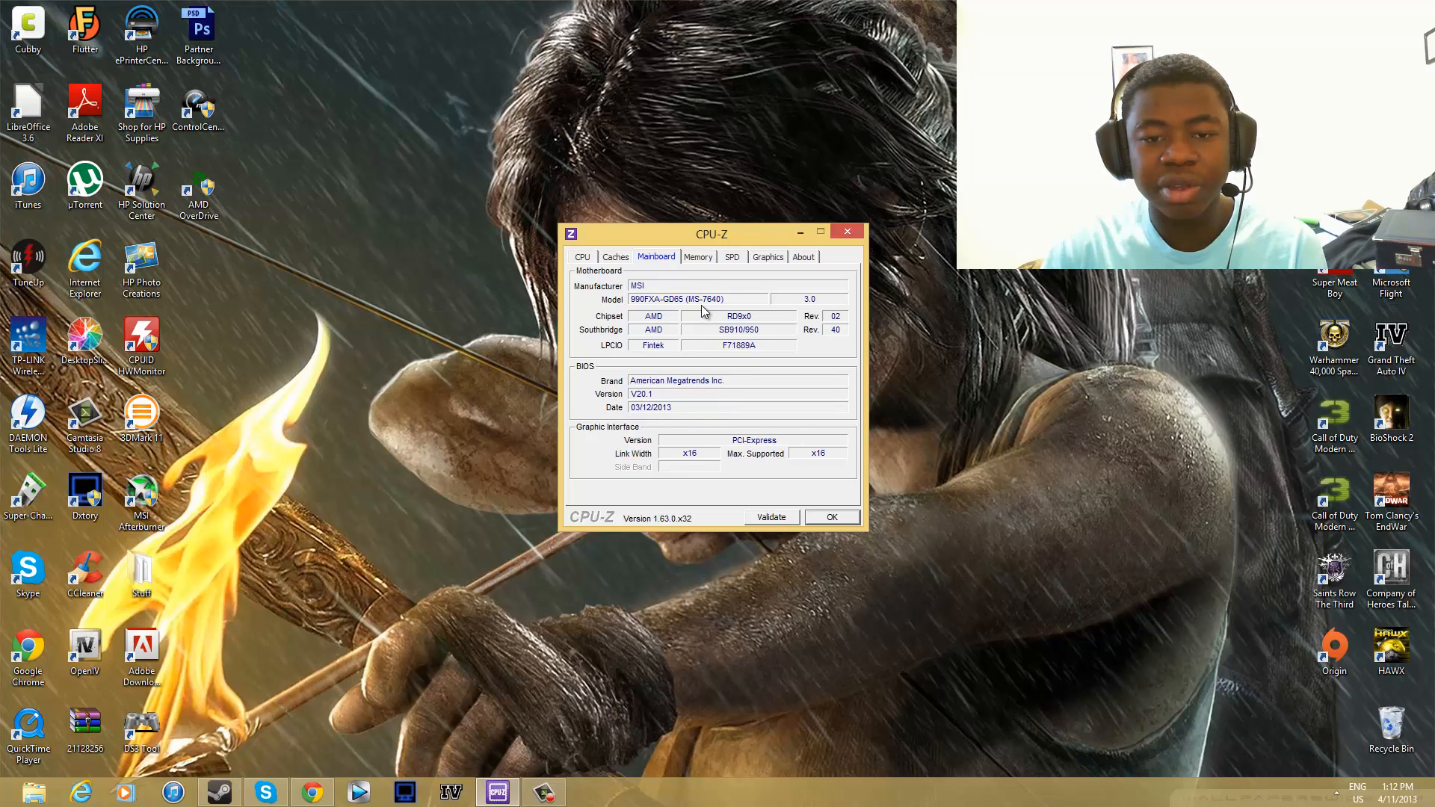
- Show the Memory tab with 8192 MBytes dual-channel DDR3 and its timings
{"action": "left_click", "coordinate": [698, 256]}
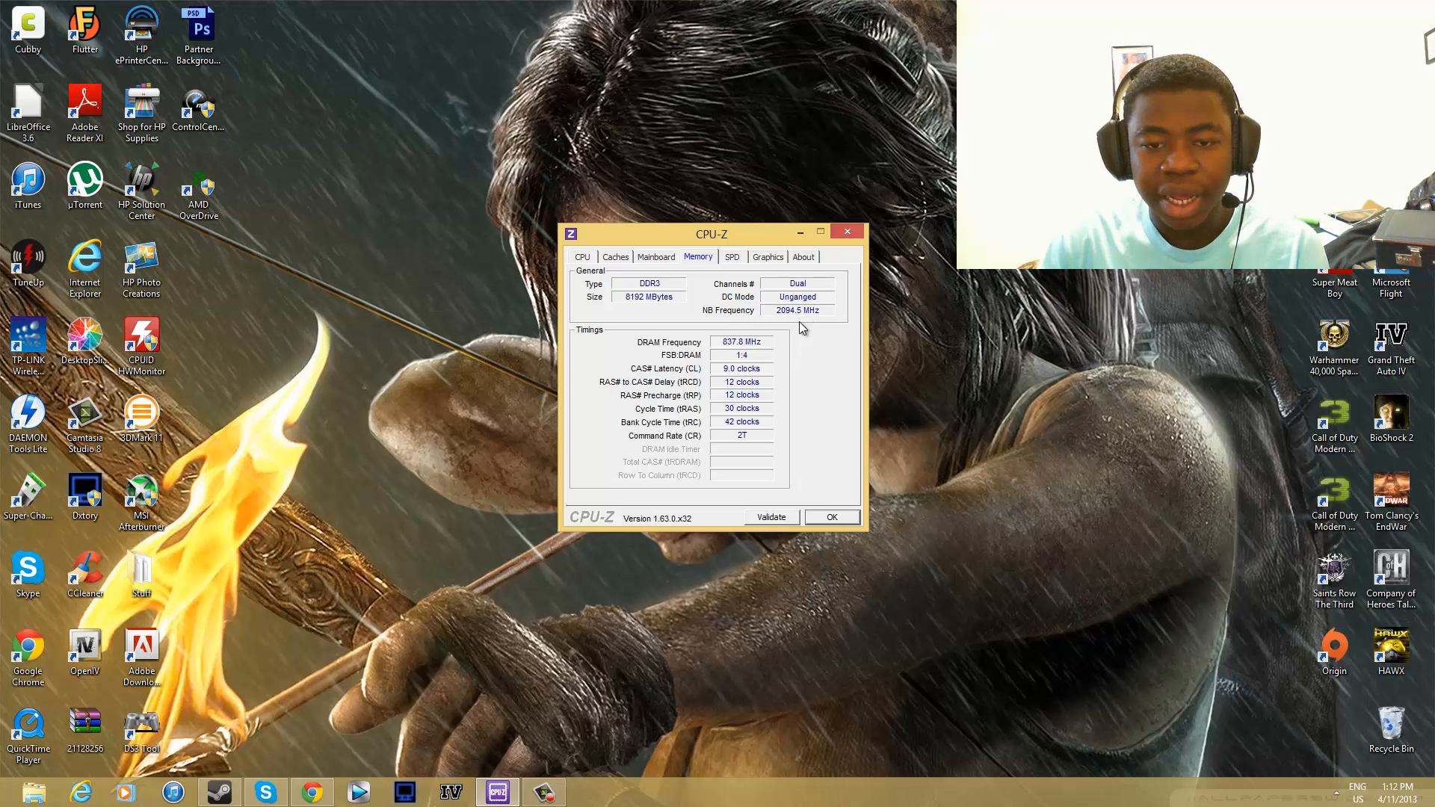
{"action": "mouse_move", "coordinate": [744, 346]}
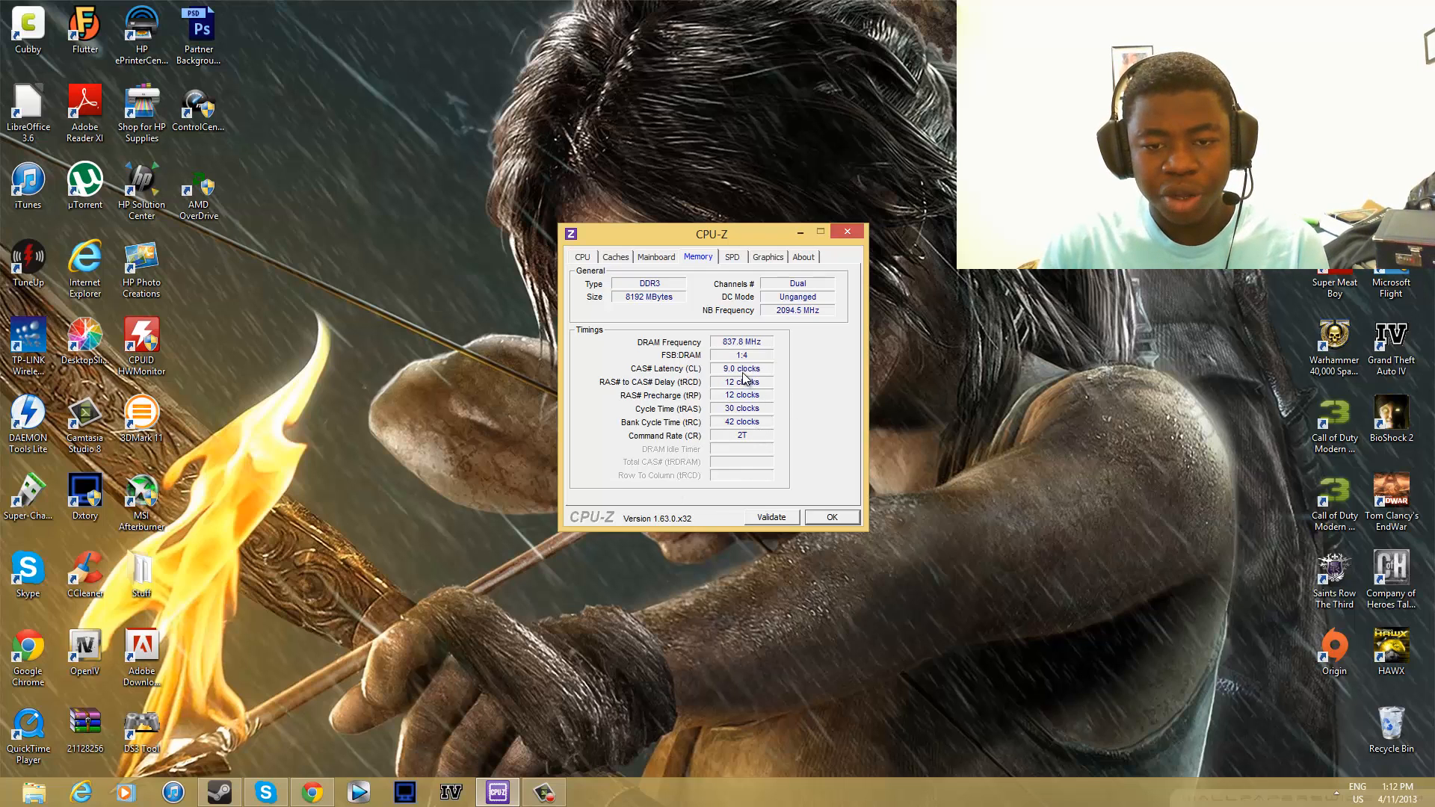
{"action": "mouse_move", "coordinate": [727, 269]}
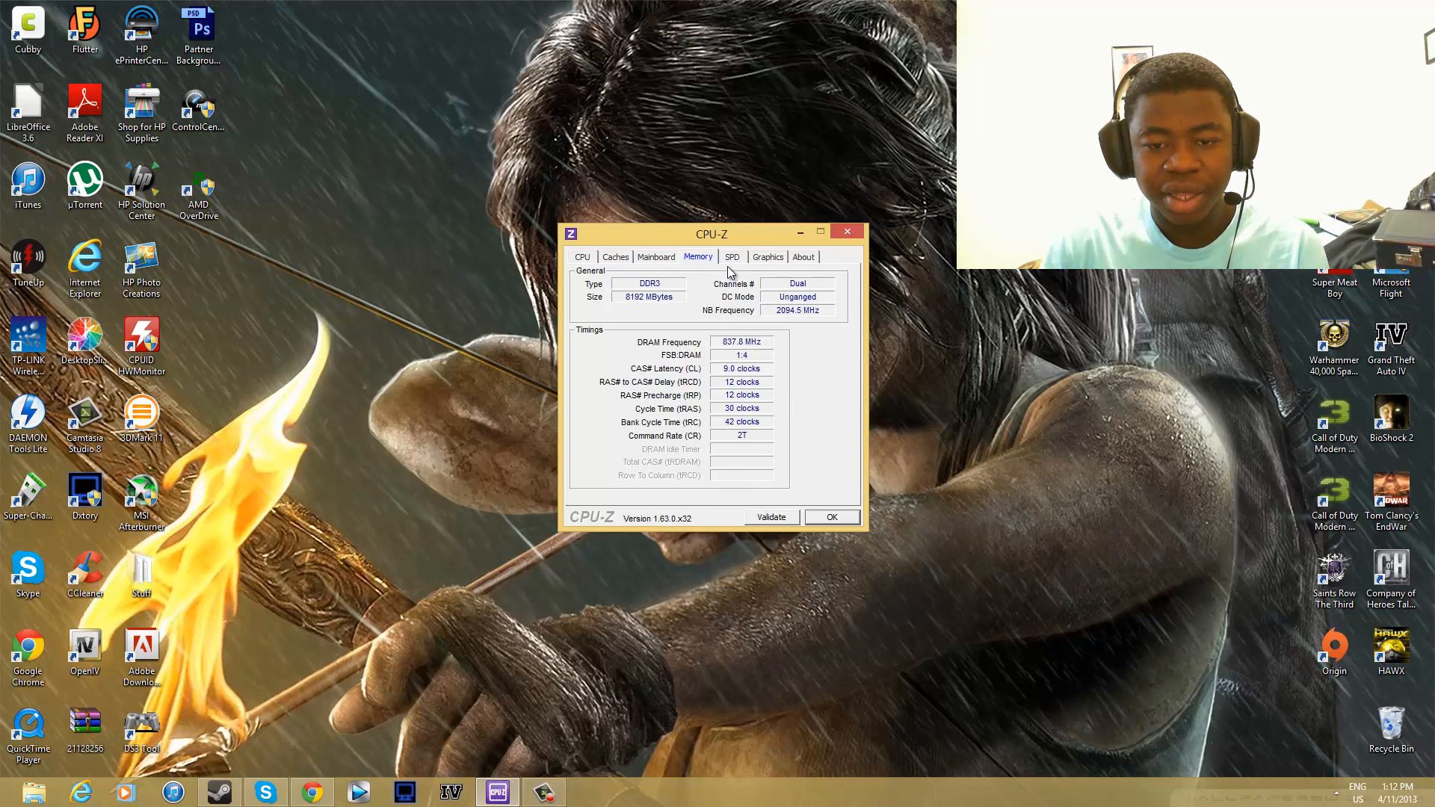
- On the SPD tab, select memory slot #2 to view the 4096 MB Corsair module
{"action": "left_click", "coordinate": [730, 257]}
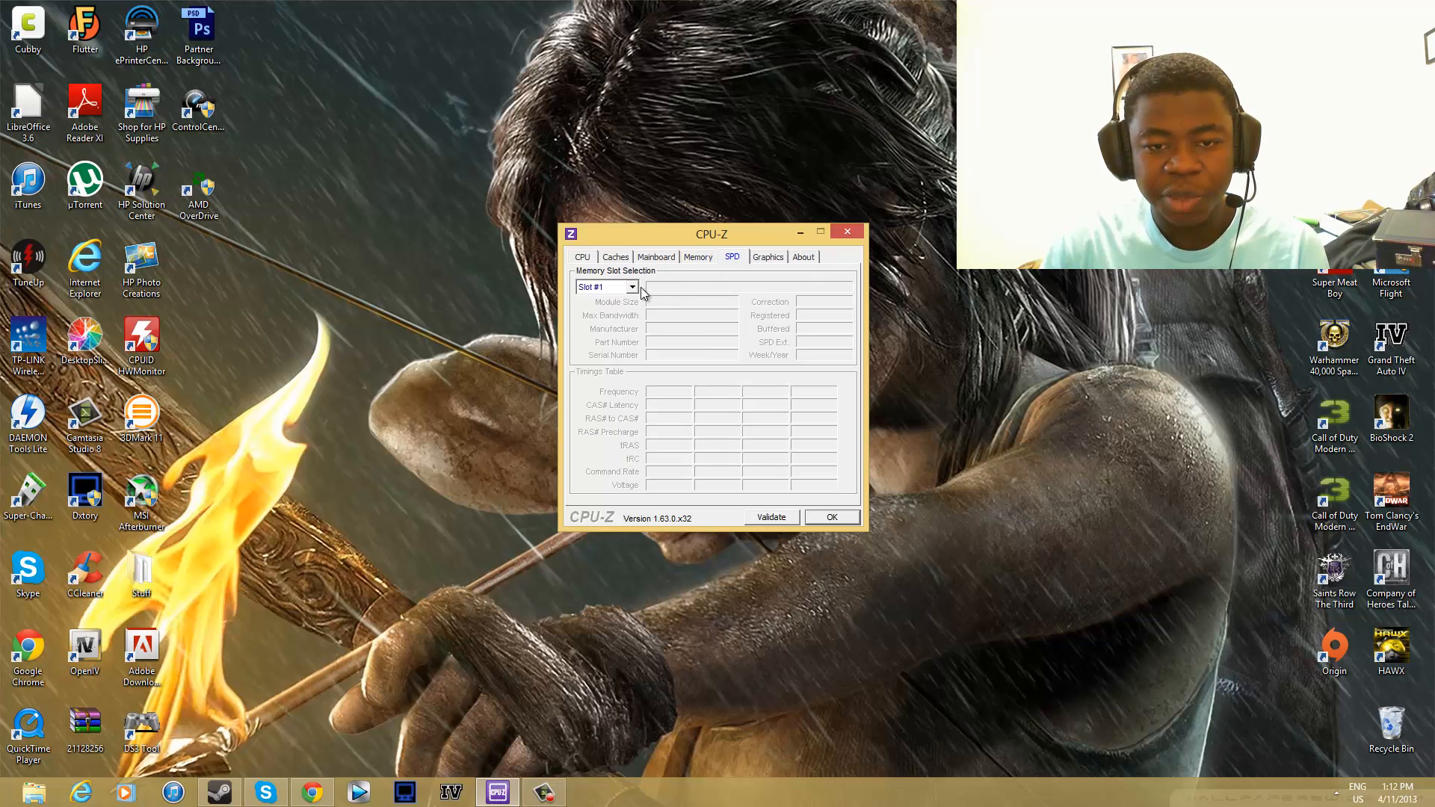
{"action": "left_click", "coordinate": [632, 286]}
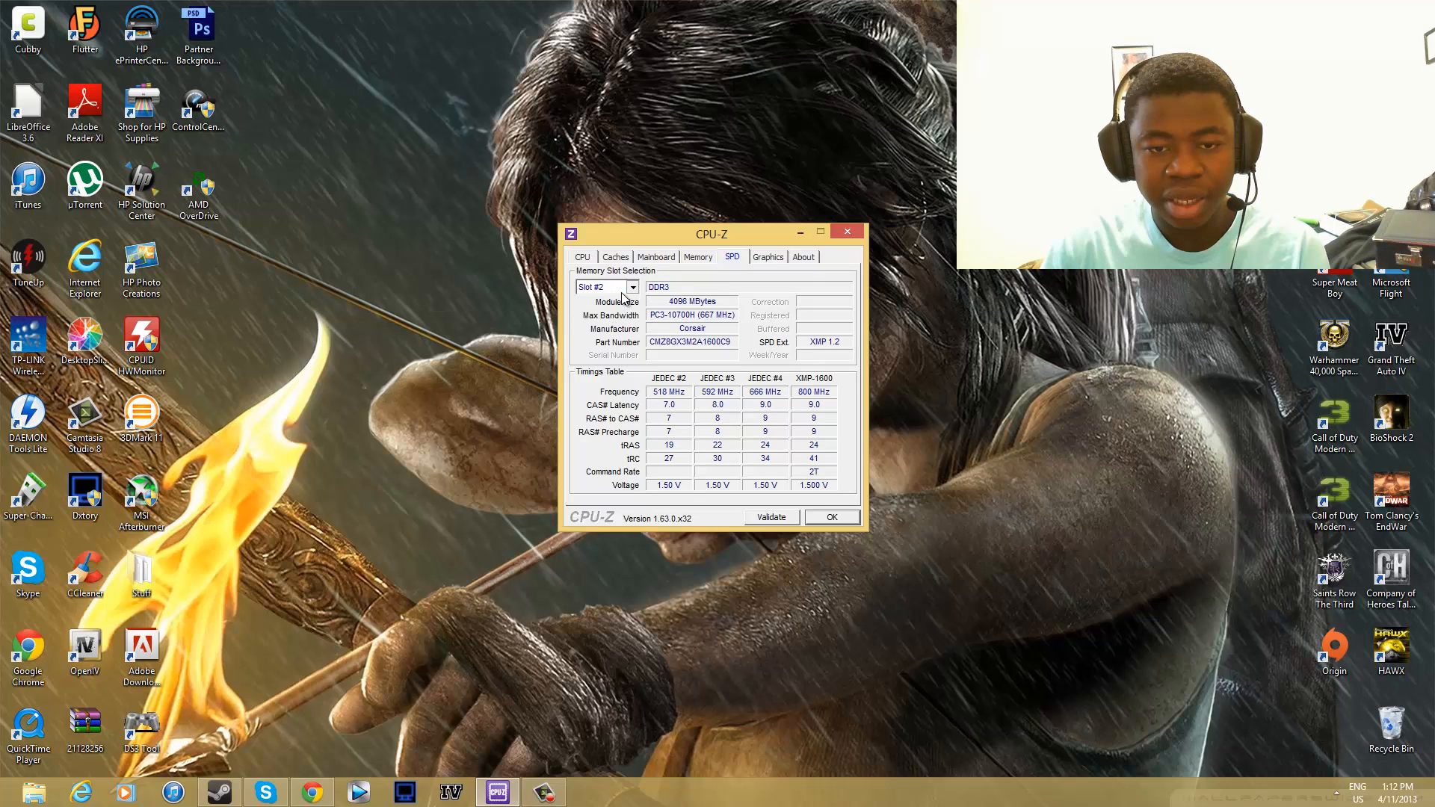
{"action": "left_click", "coordinate": [632, 286]}
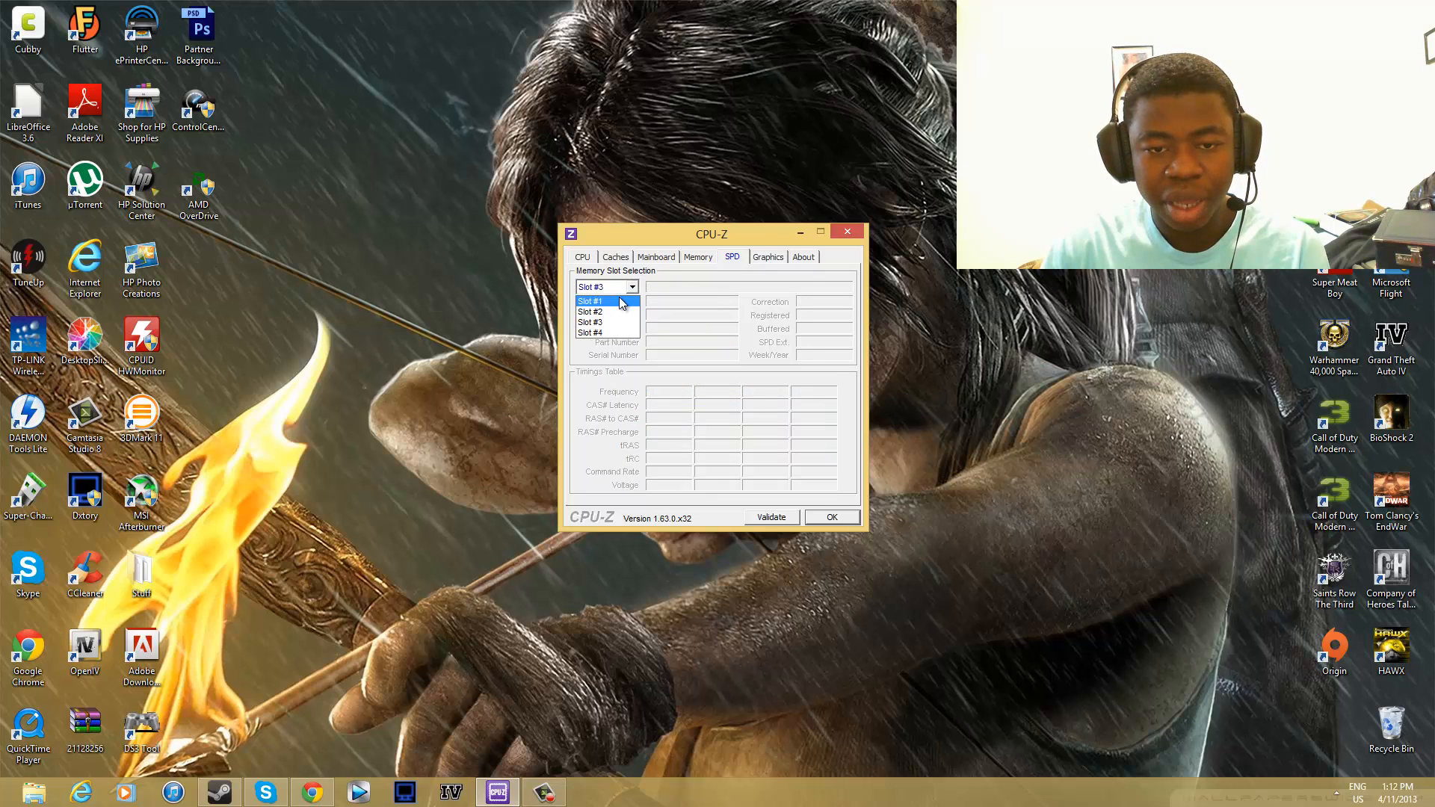
{"action": "left_click", "coordinate": [590, 301]}
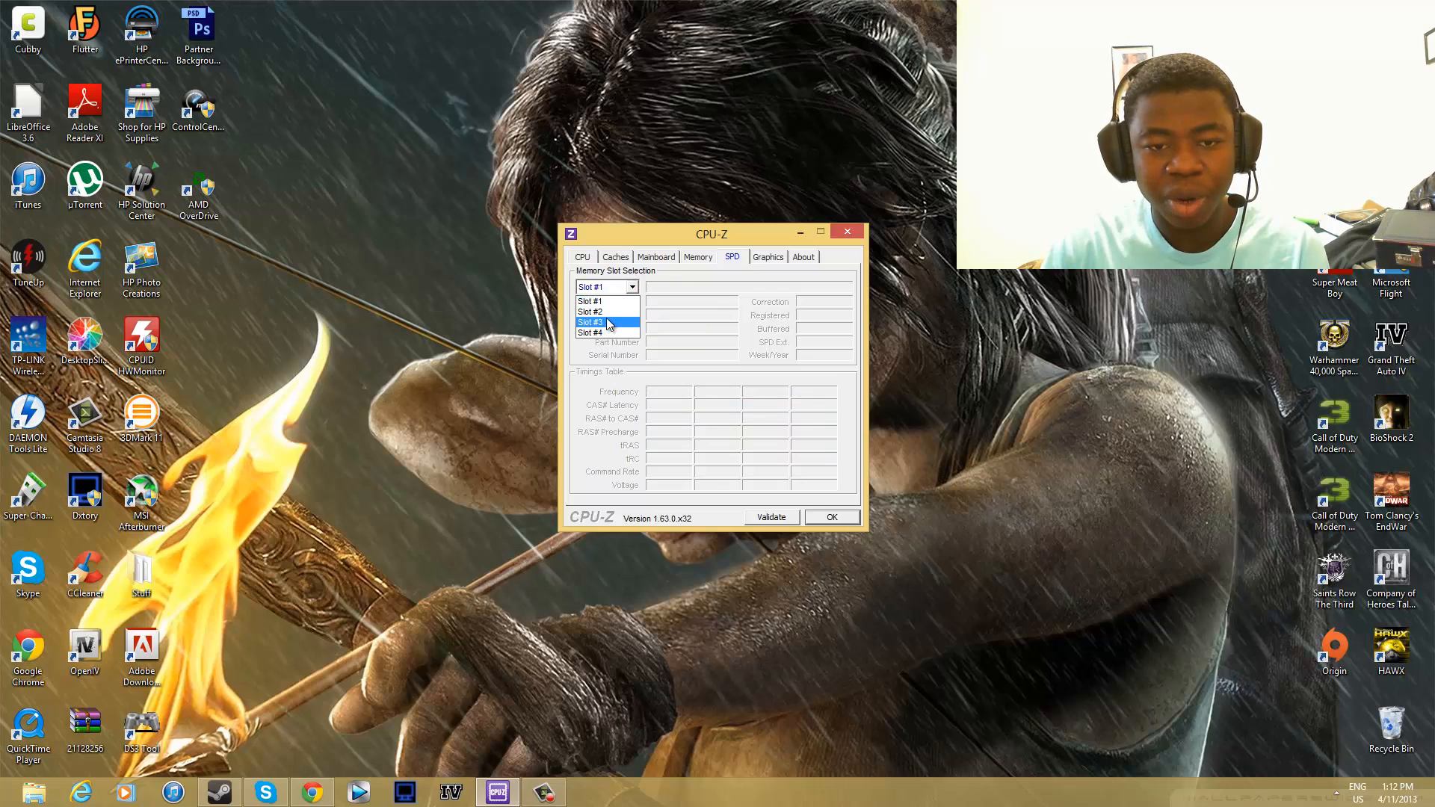
{"action": "left_click", "coordinate": [589, 311]}
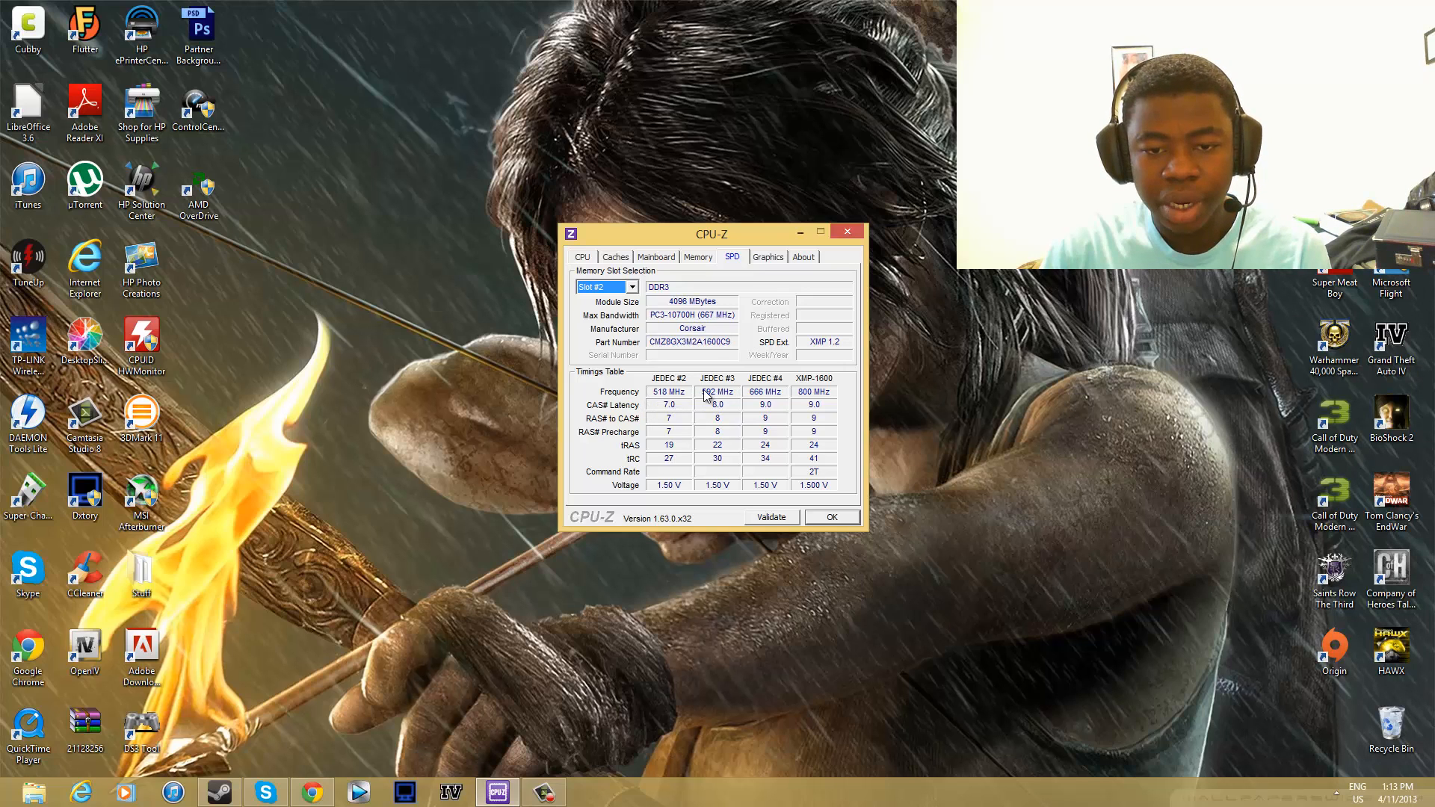
{"action": "mouse_move", "coordinate": [704, 341]}
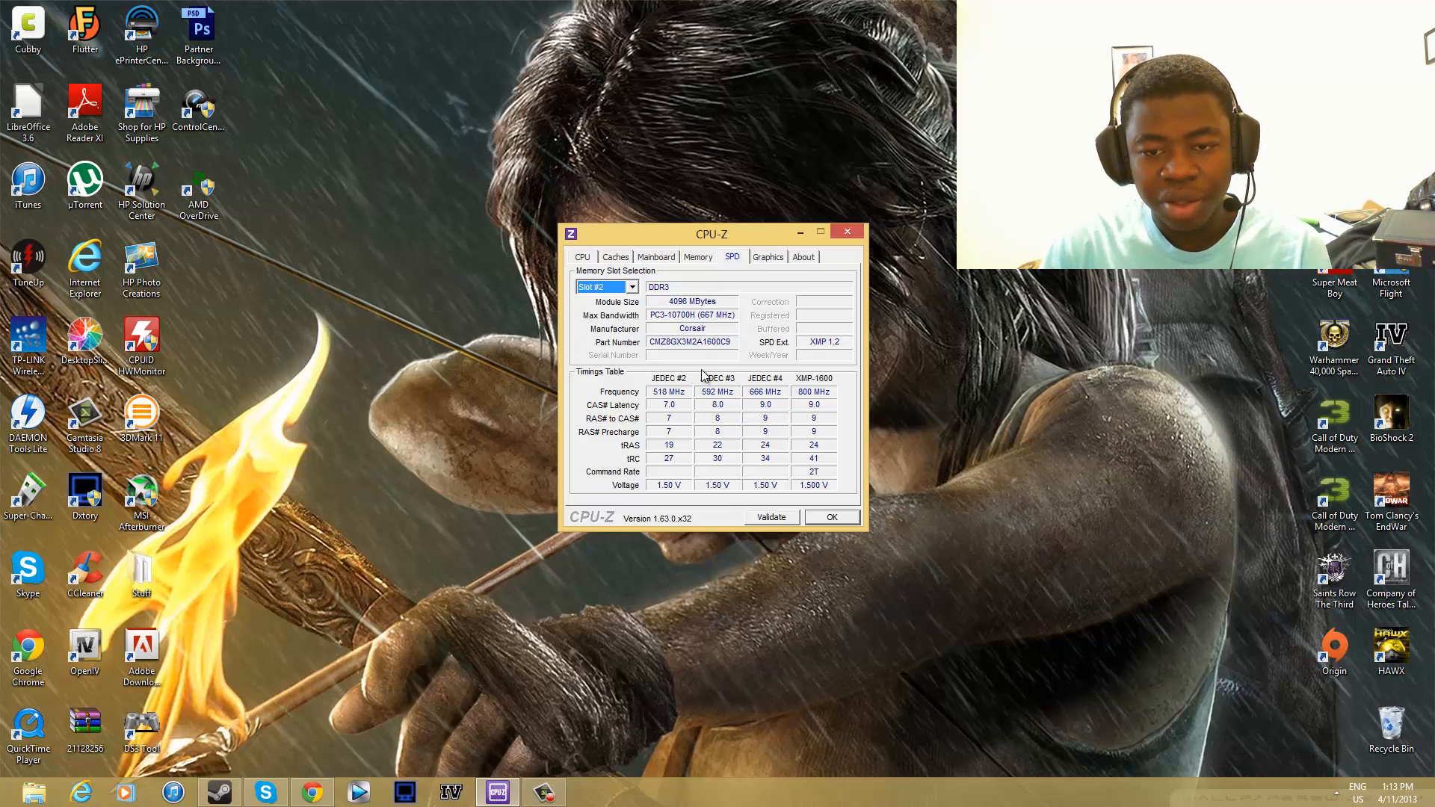
{"action": "mouse_move", "coordinate": [766, 265]}
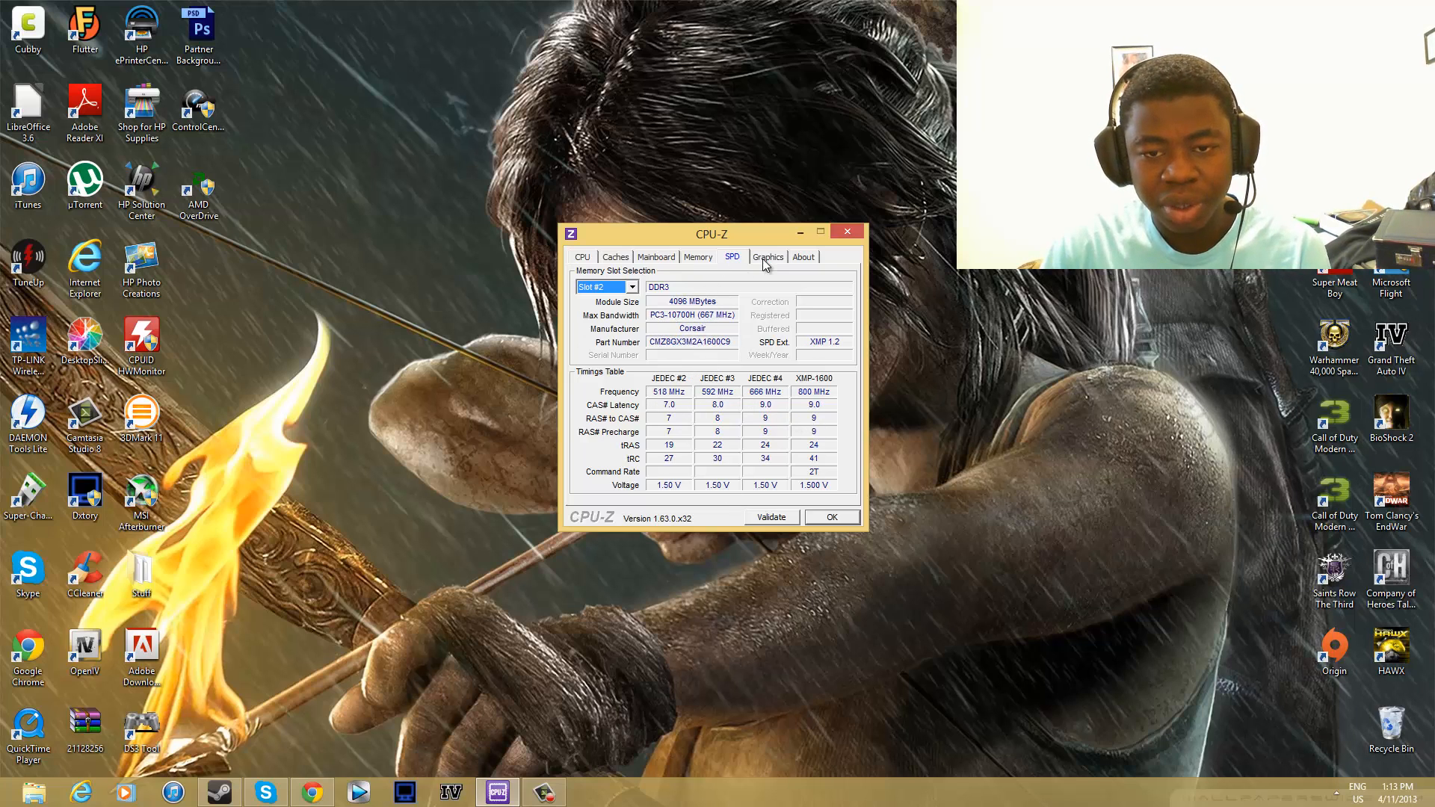
- Show the Graphics tab with the ATI Radeon HD 6870 and 1024 MB GDDR5
{"action": "left_click", "coordinate": [766, 257]}
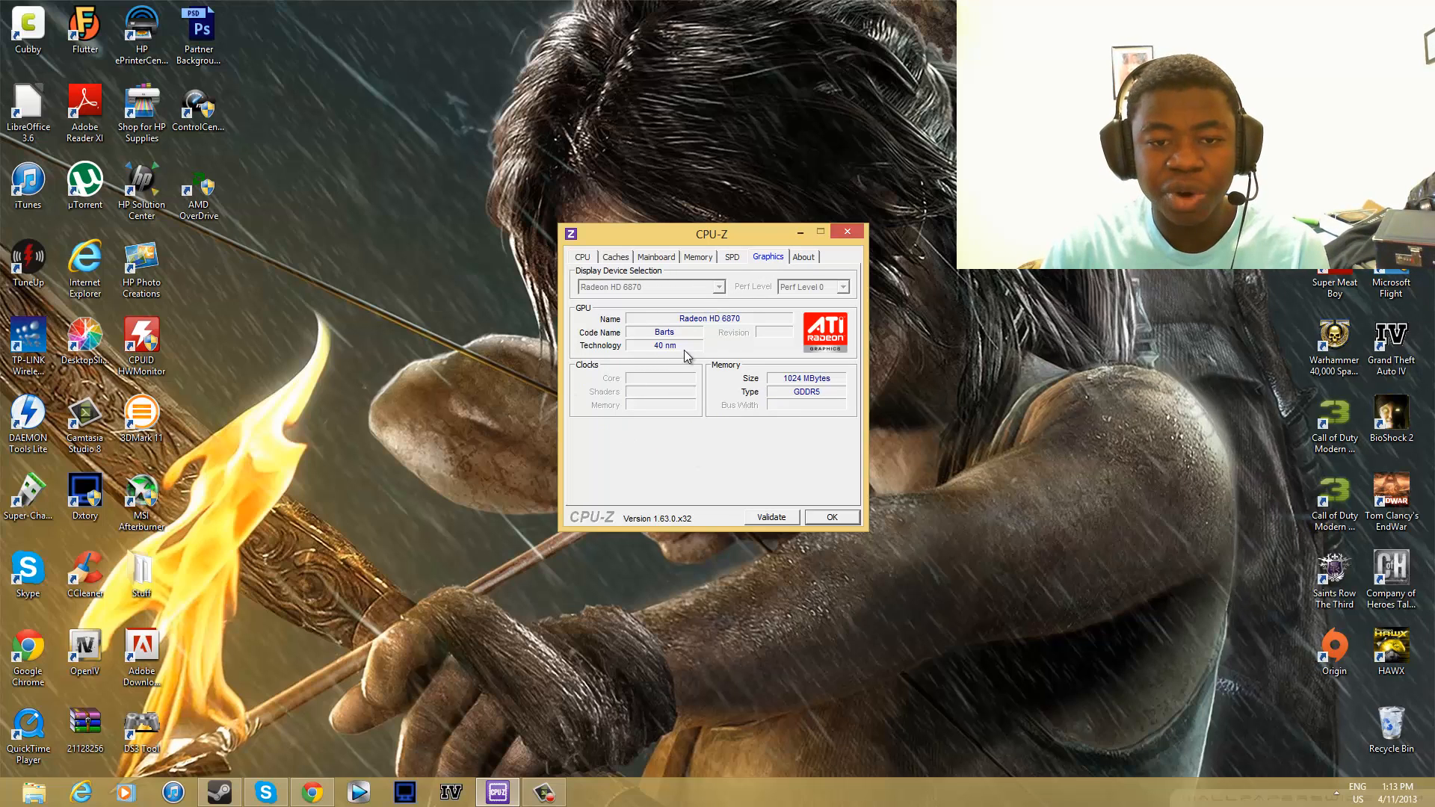
{"action": "mouse_move", "coordinate": [775, 372]}
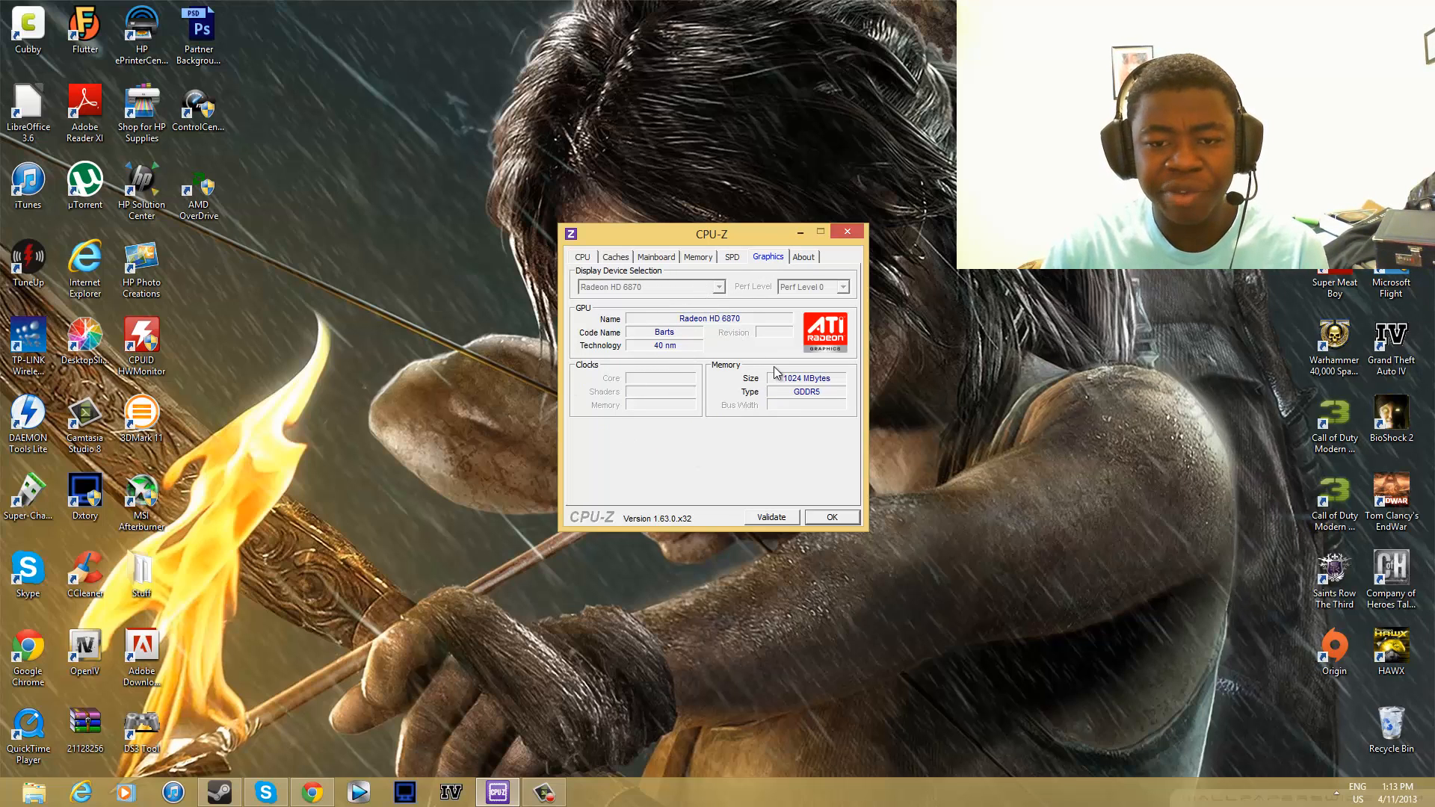
{"action": "mouse_move", "coordinate": [615, 330]}
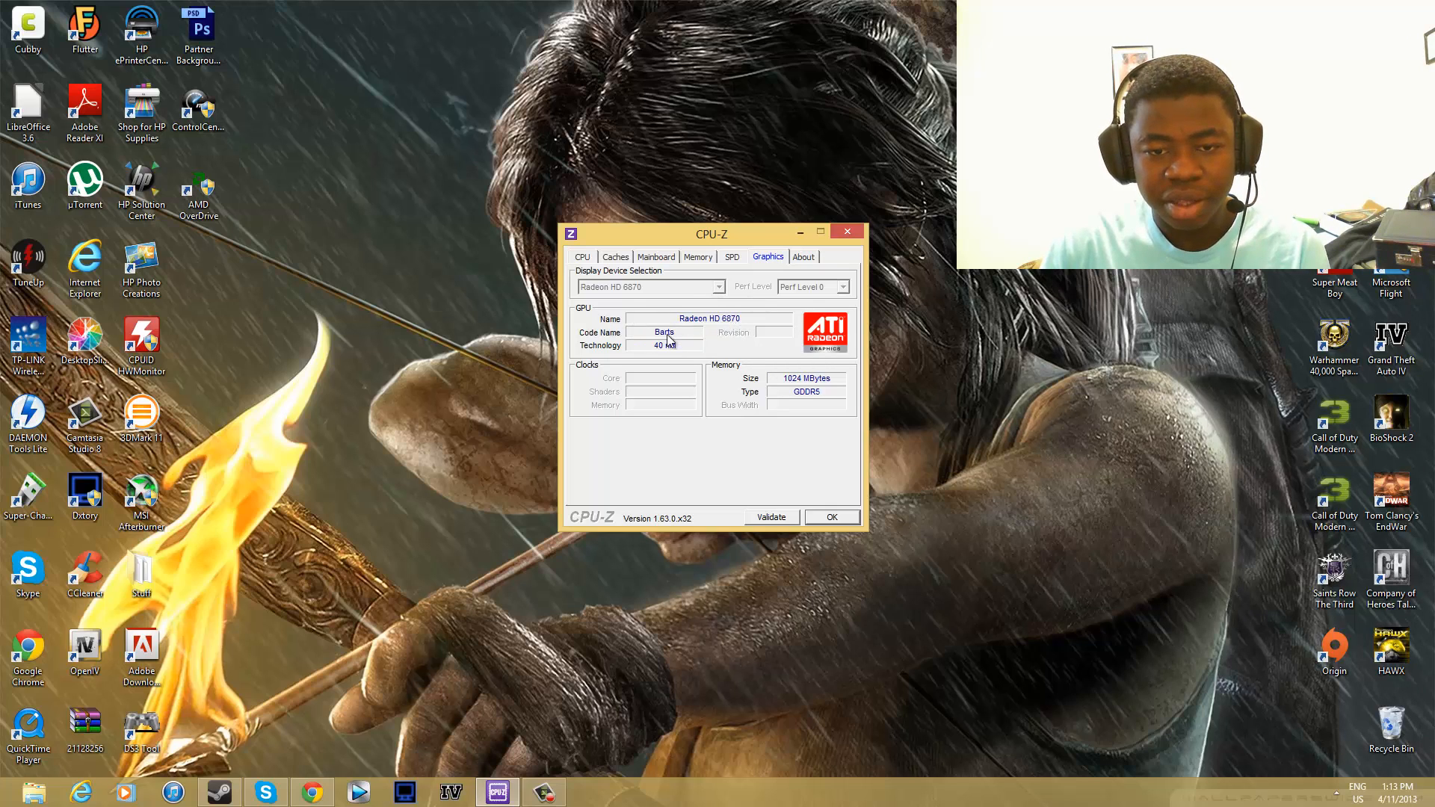
{"action": "mouse_move", "coordinate": [888, 496]}
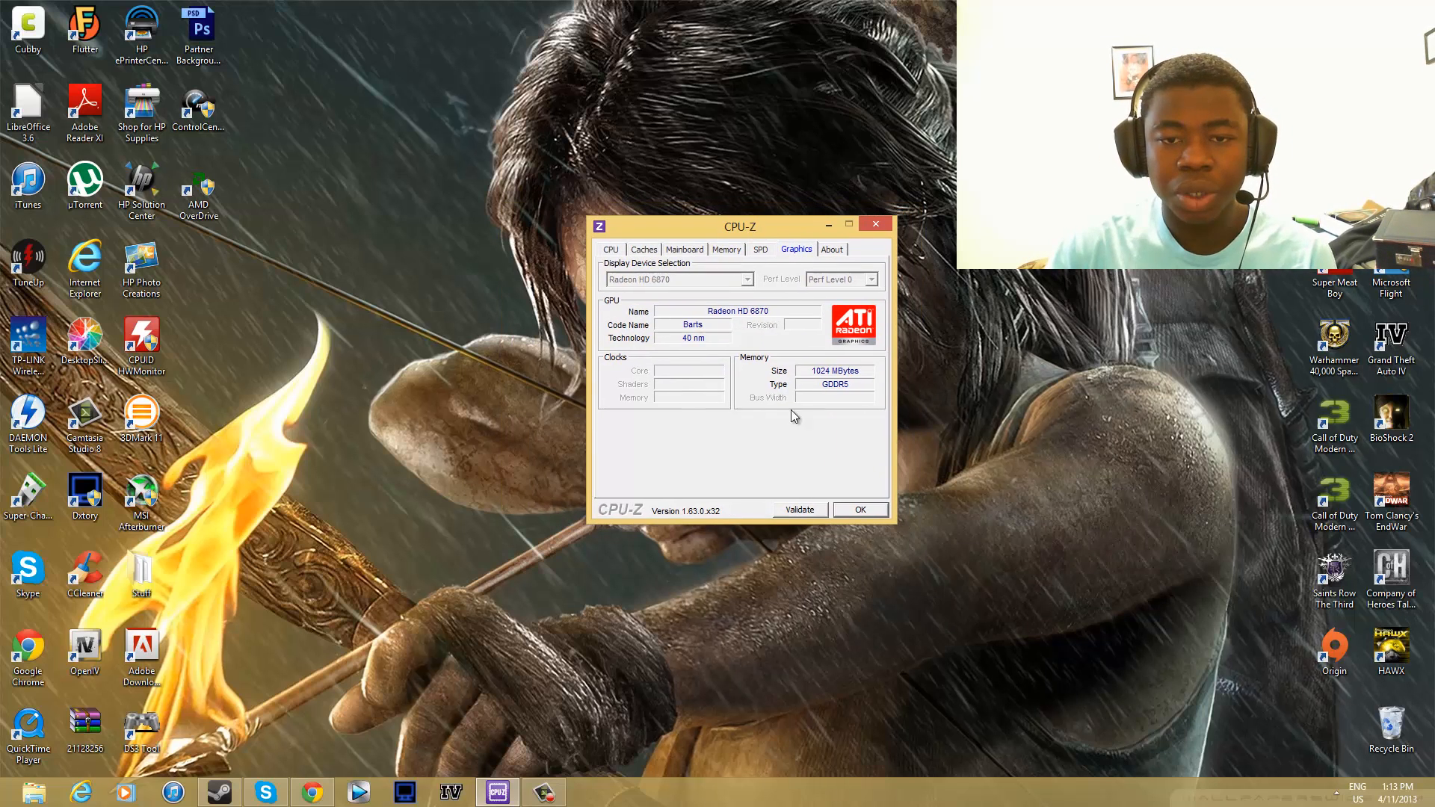
{"action": "mouse_move", "coordinate": [924, 337]}
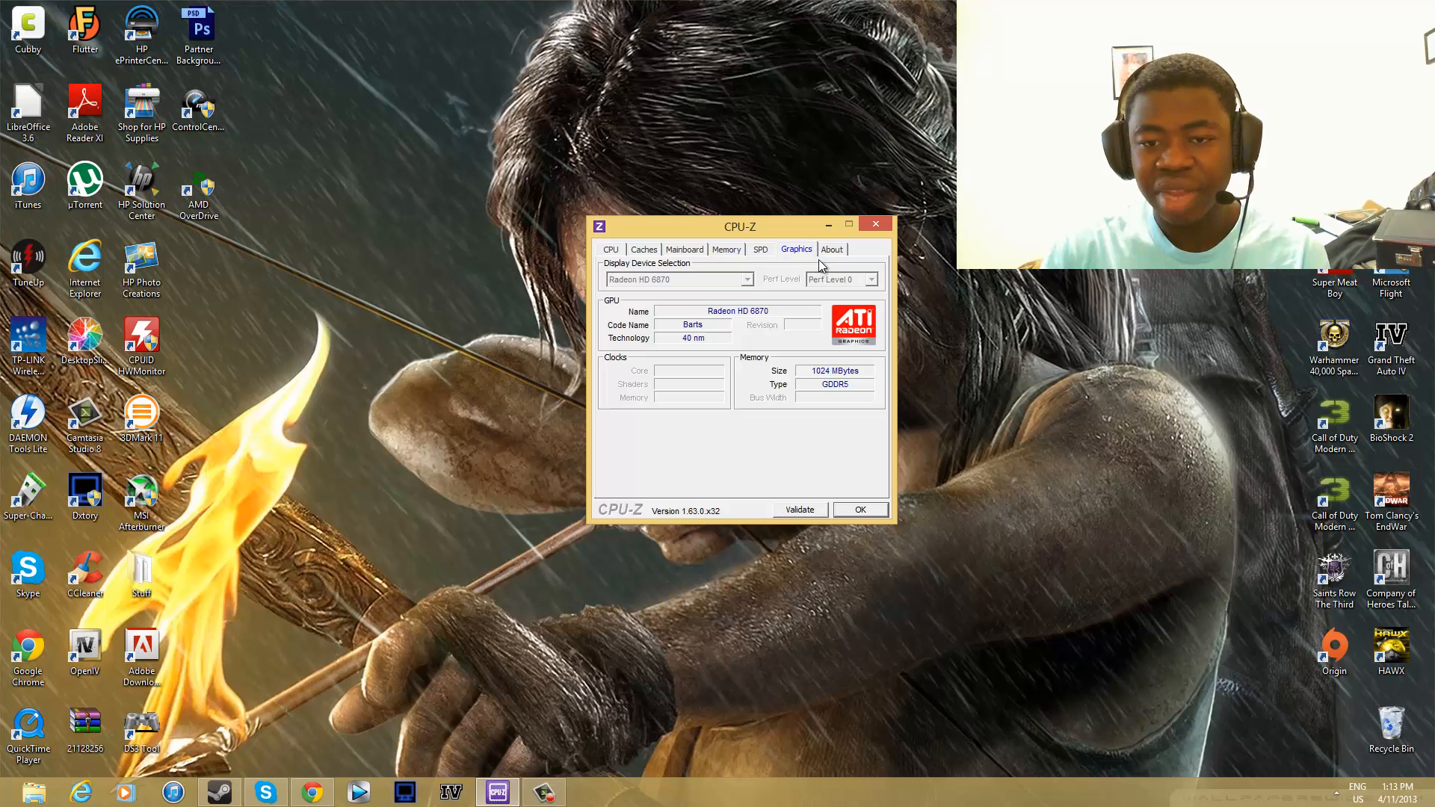
- Show the About tab with CPU-Z version 1.63.0 and Windows 8 64-bit build 9200
{"action": "left_click", "coordinate": [831, 249]}
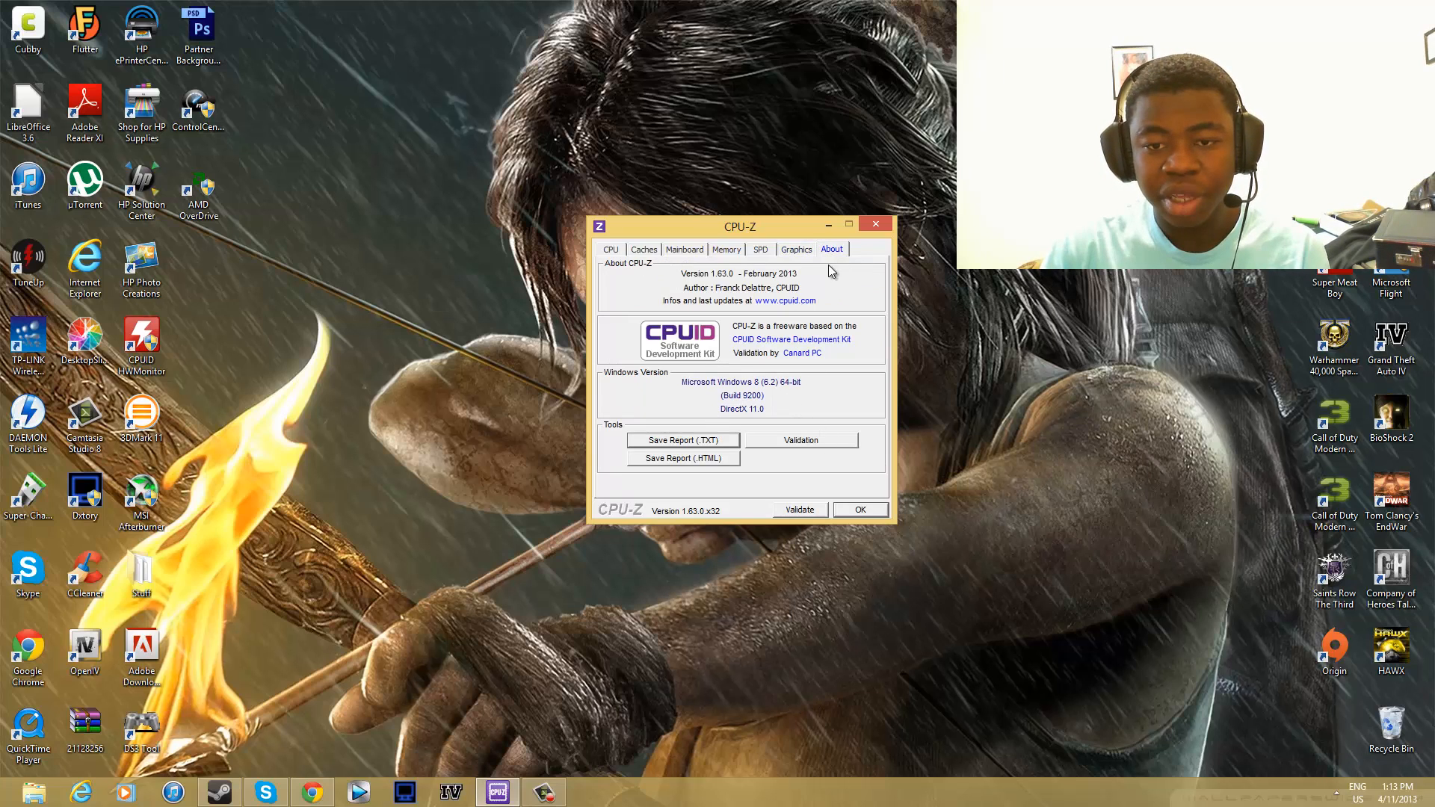
{"action": "mouse_move", "coordinate": [709, 350]}
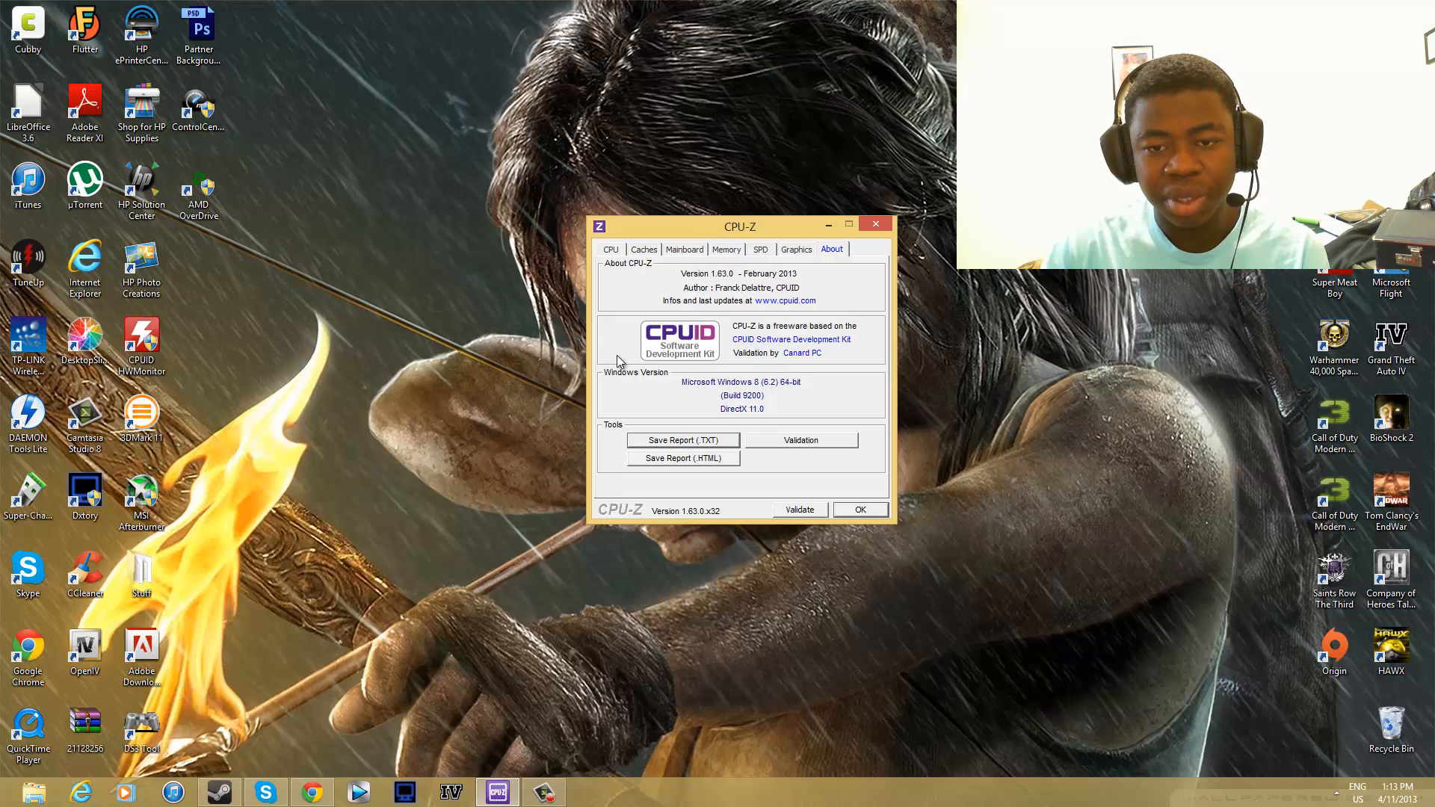
{"action": "mouse_move", "coordinate": [778, 444]}
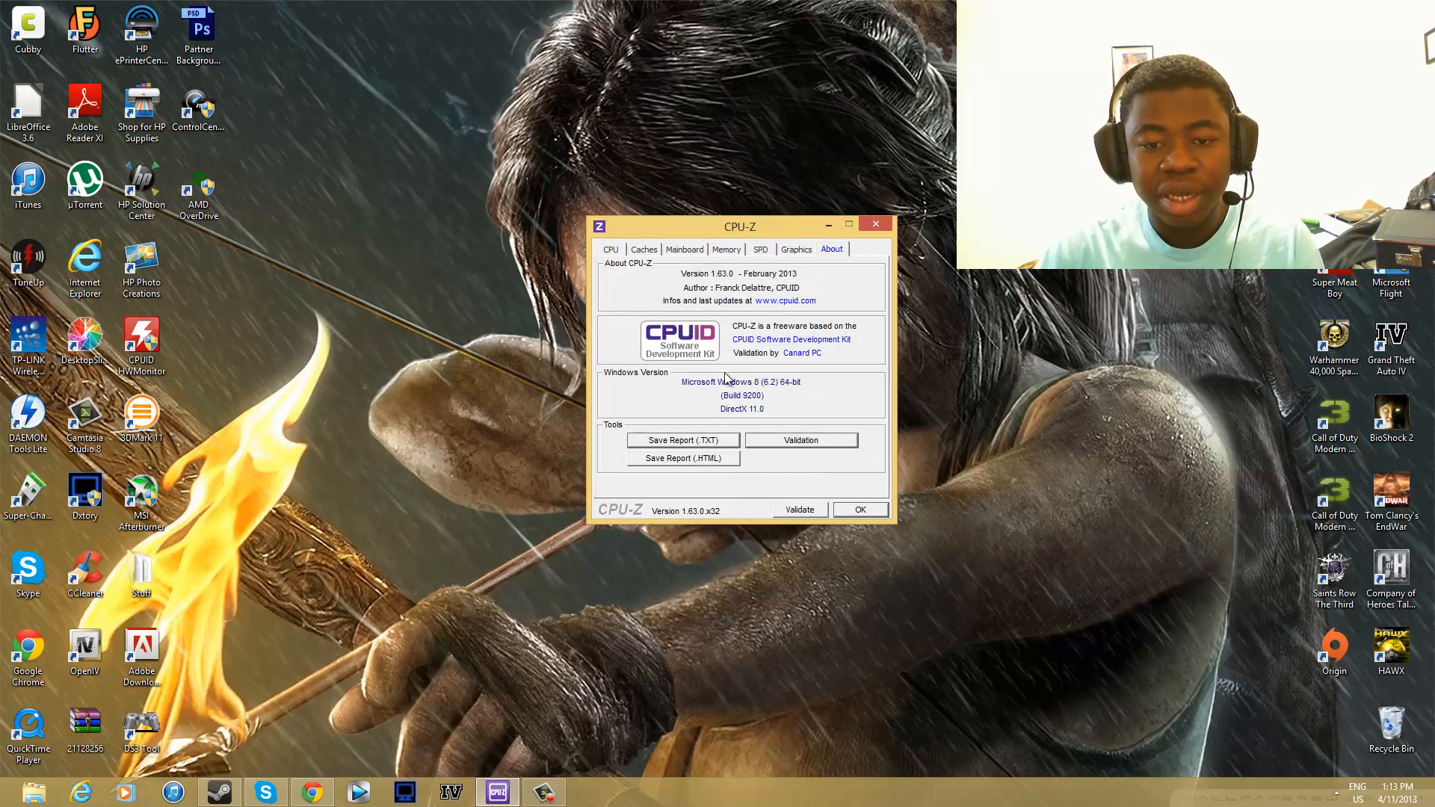
{"action": "mouse_move", "coordinate": [844, 357]}
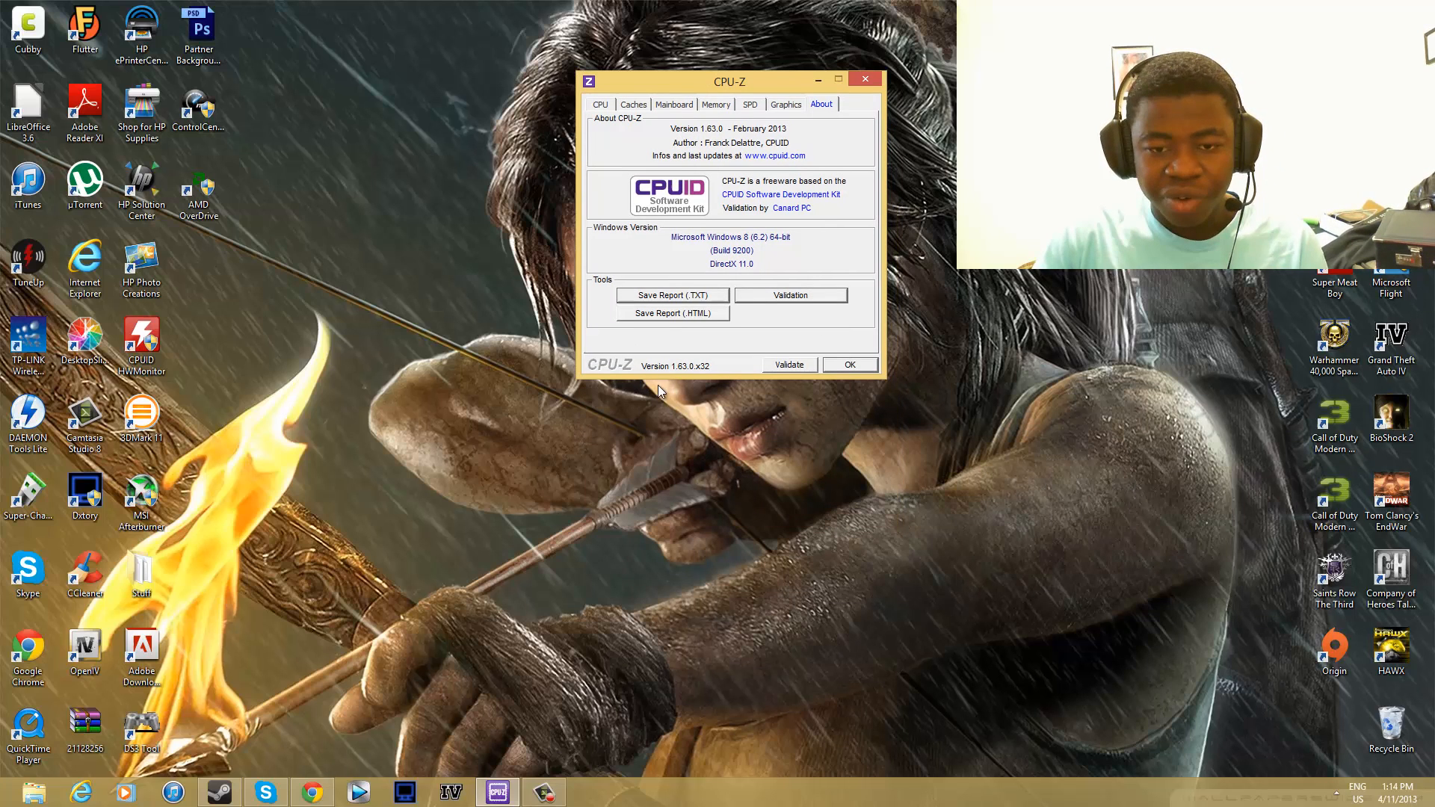
{"action": "mouse_move", "coordinate": [686, 378]}
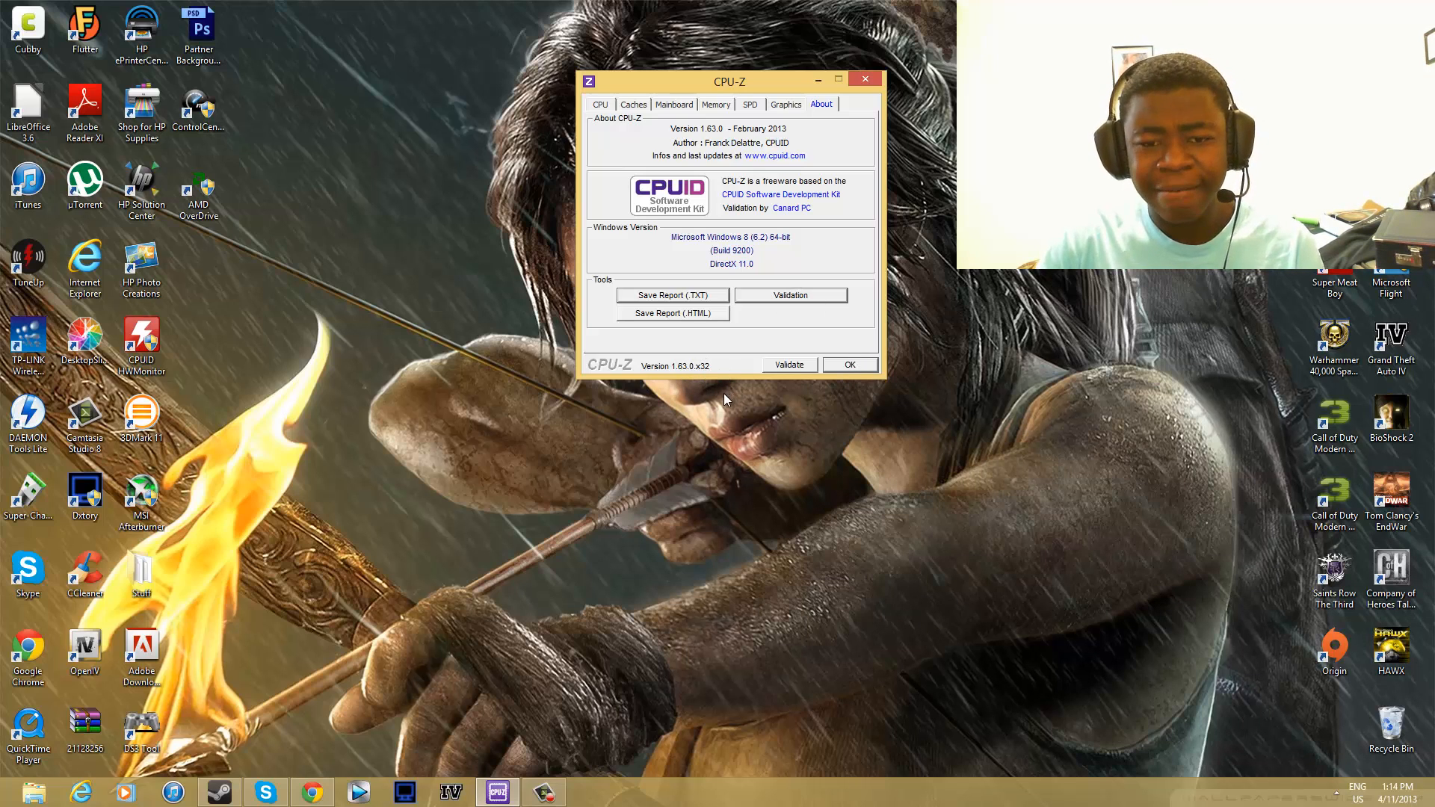
{"action": "mouse_move", "coordinate": [682, 373]}
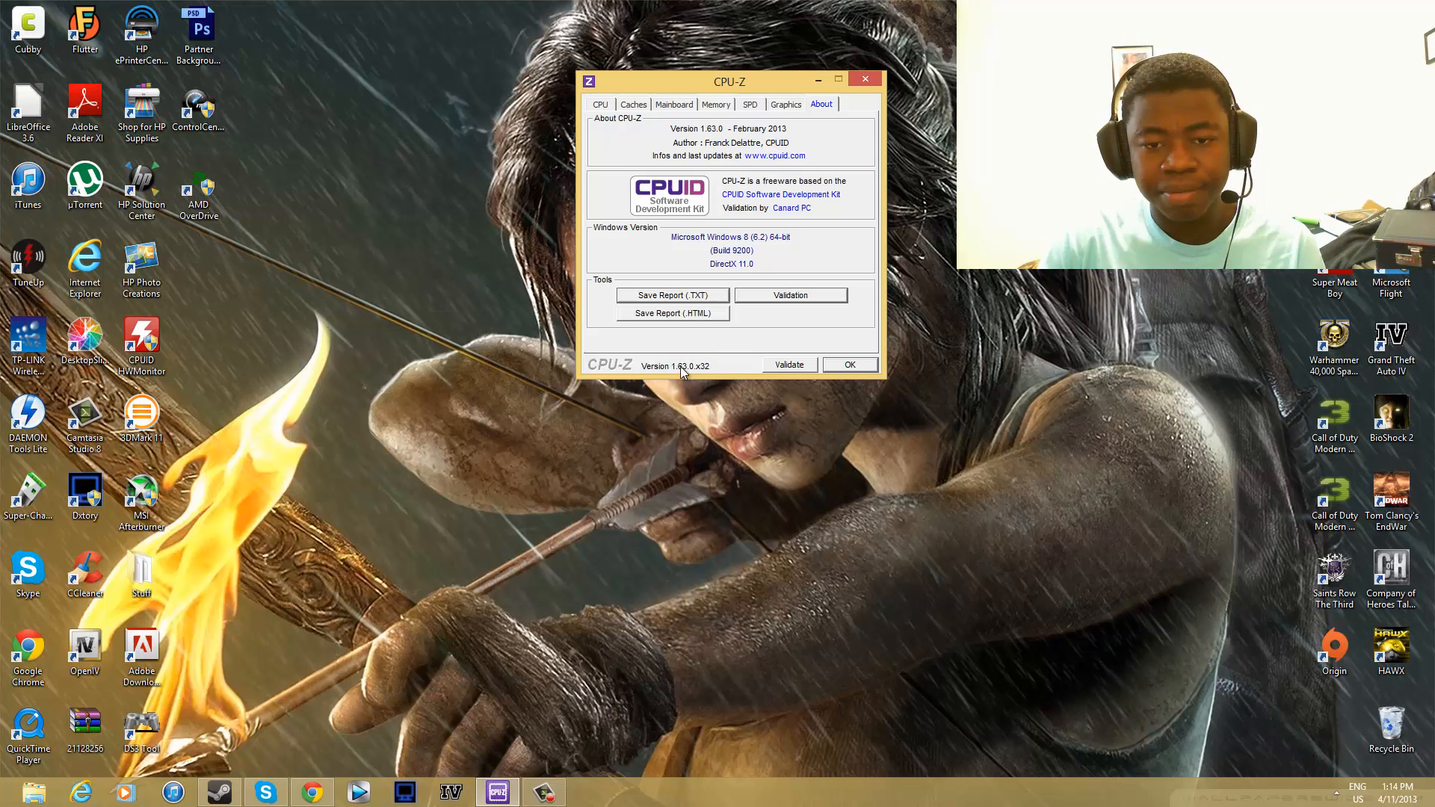
{"action": "mouse_move", "coordinate": [803, 208]}
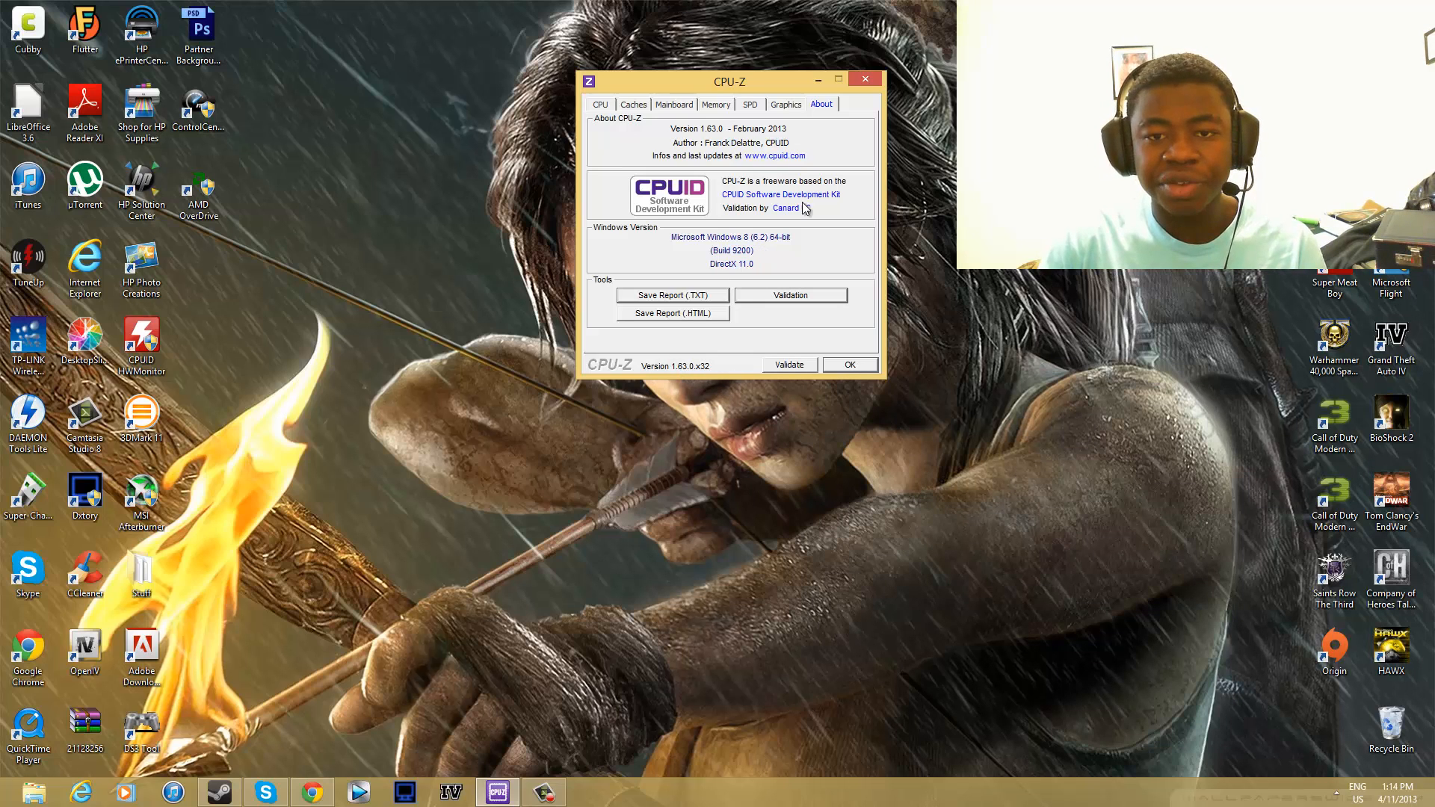